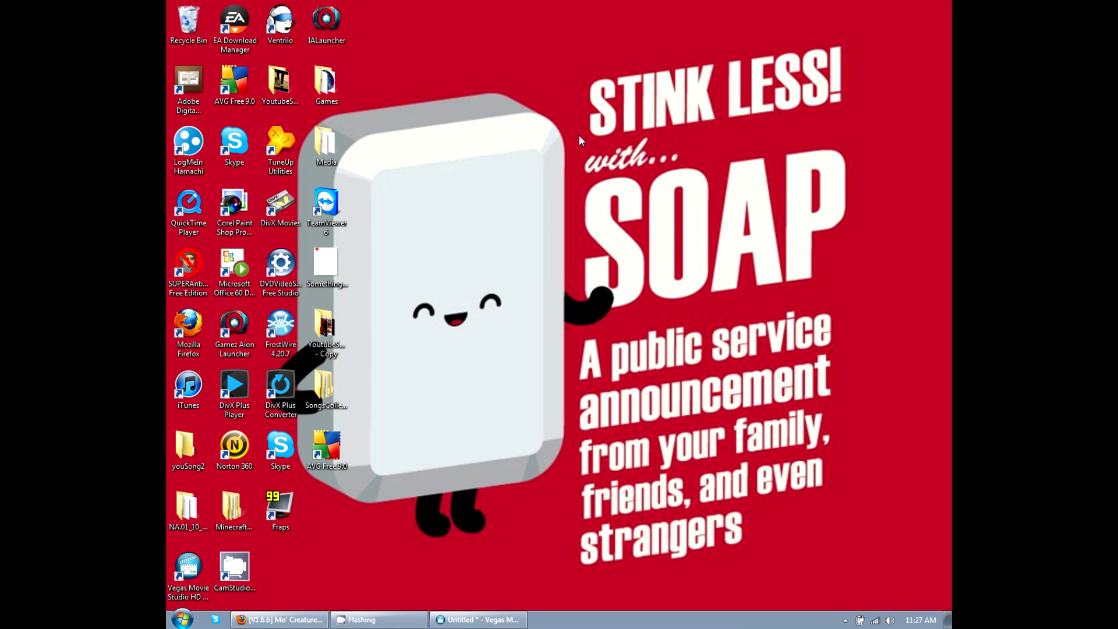
# - Restore the Firefox window showing the '[V1.6.6] Mo' Creatures' forum thread from the taskbar
pyautogui.click(278, 619)
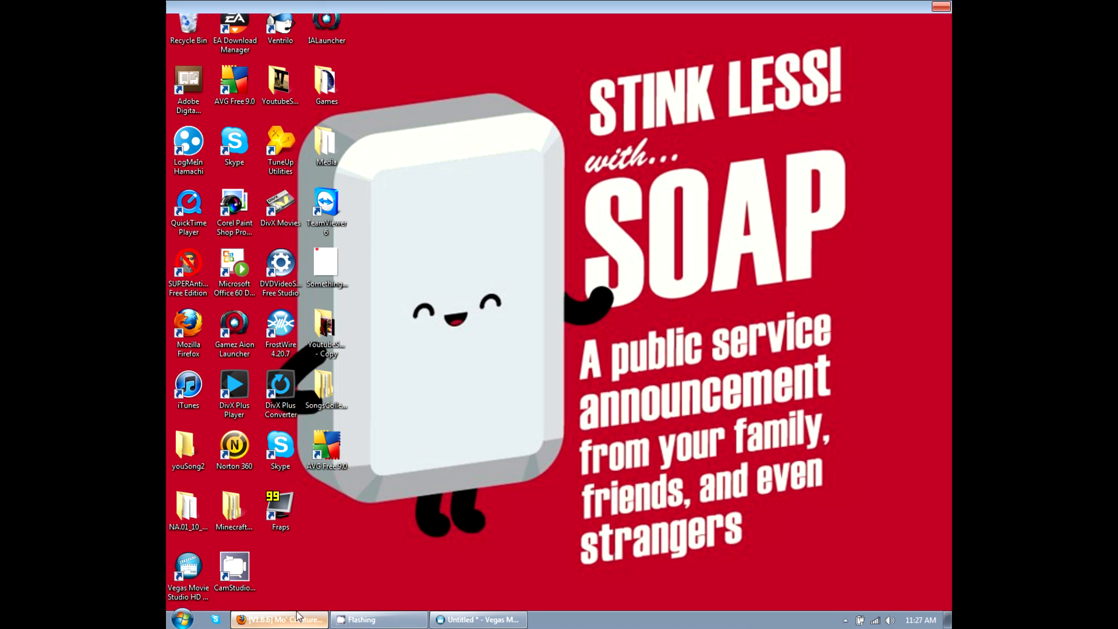
pyautogui.click(278, 619)
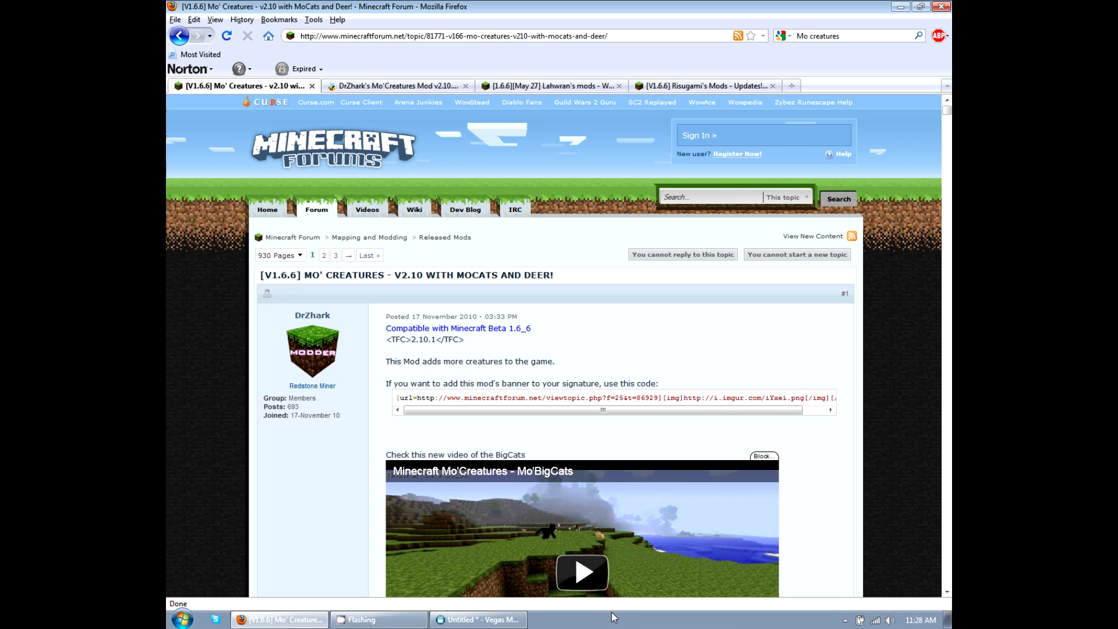
pyautogui.moveTo(695, 423)
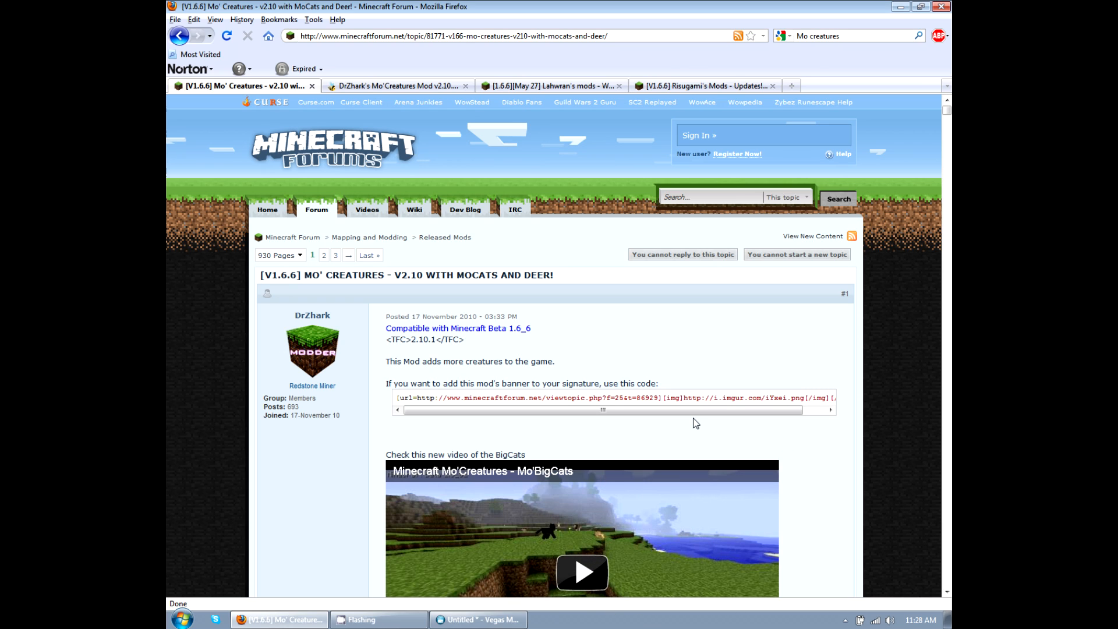
pyautogui.moveTo(371, 340)
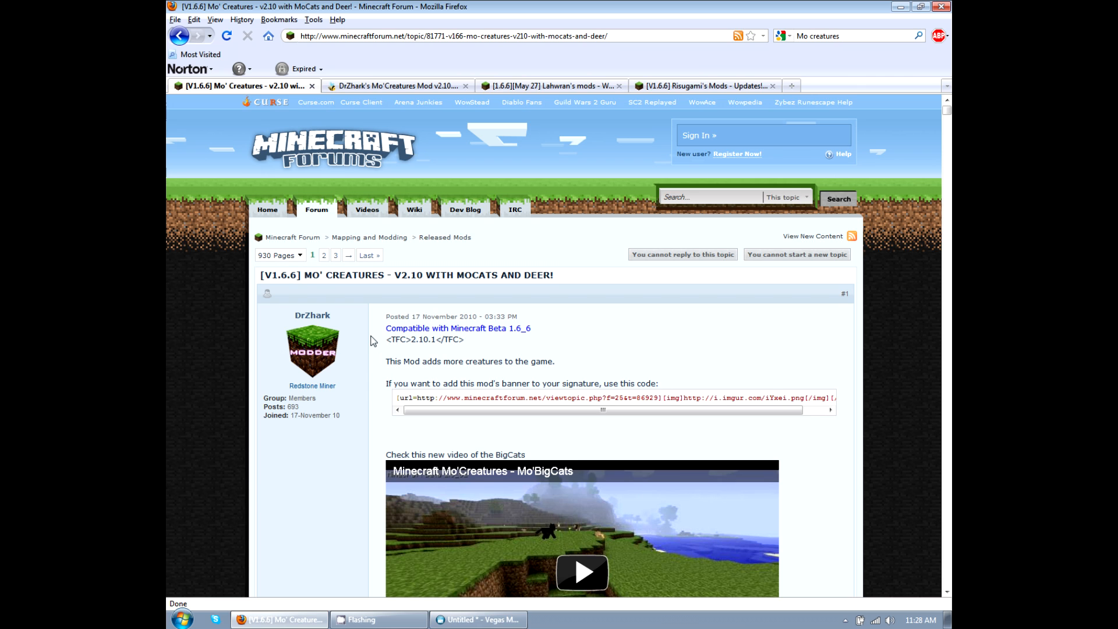
# - Scroll the thread down to the Mo'Creatures v2.10.1 zip link and the How to Install section
pyautogui.scroll(-3)
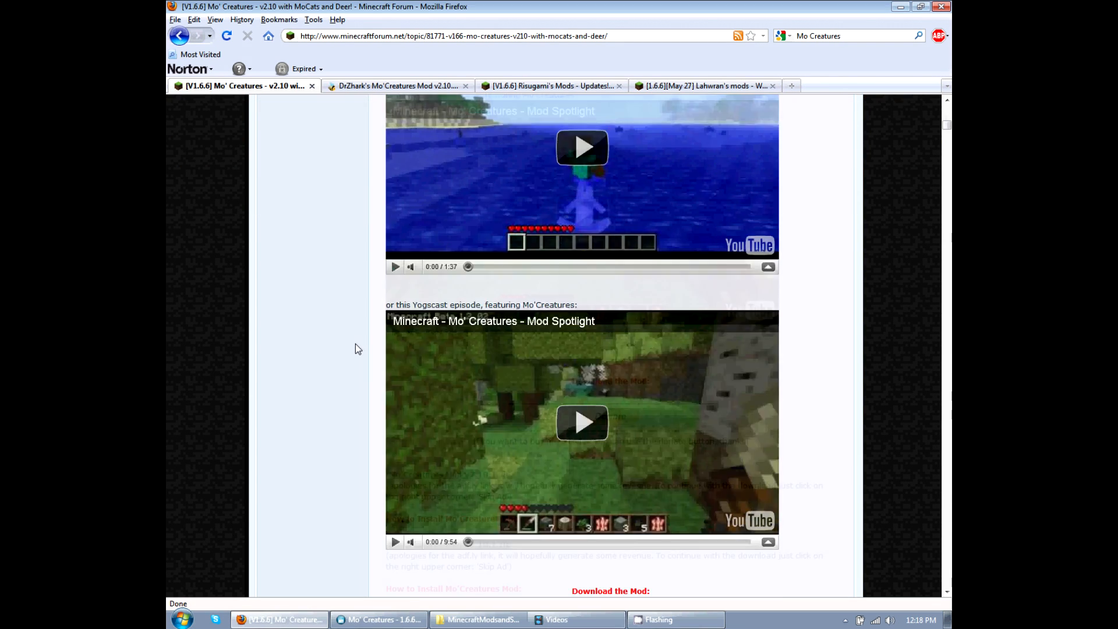
pyautogui.scroll(-3)
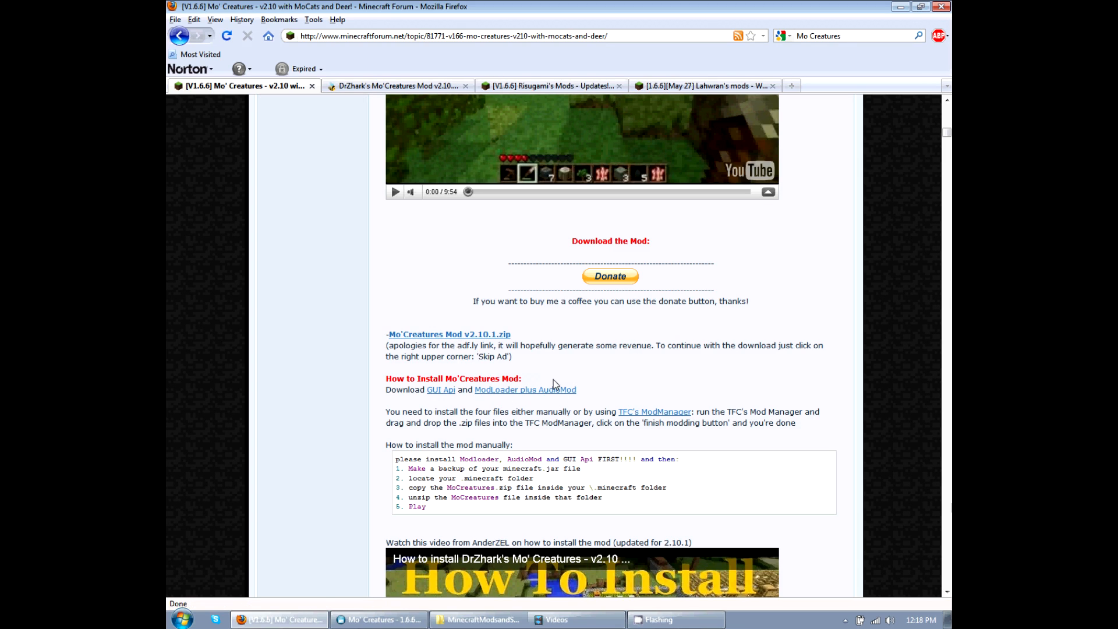
pyautogui.moveTo(654, 412)
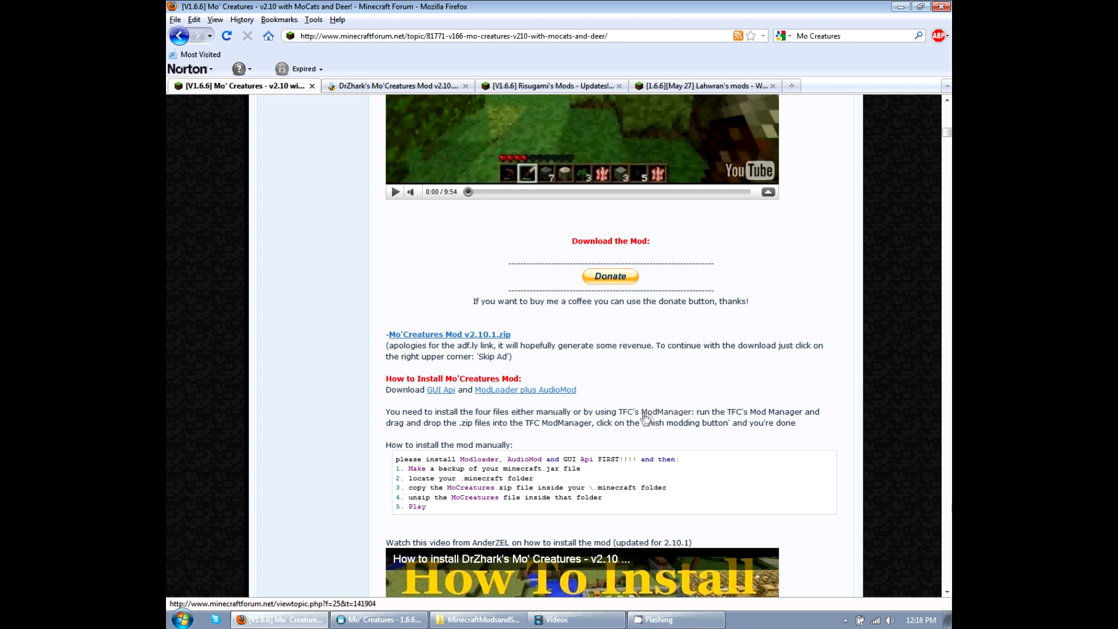
pyautogui.scroll(-3)
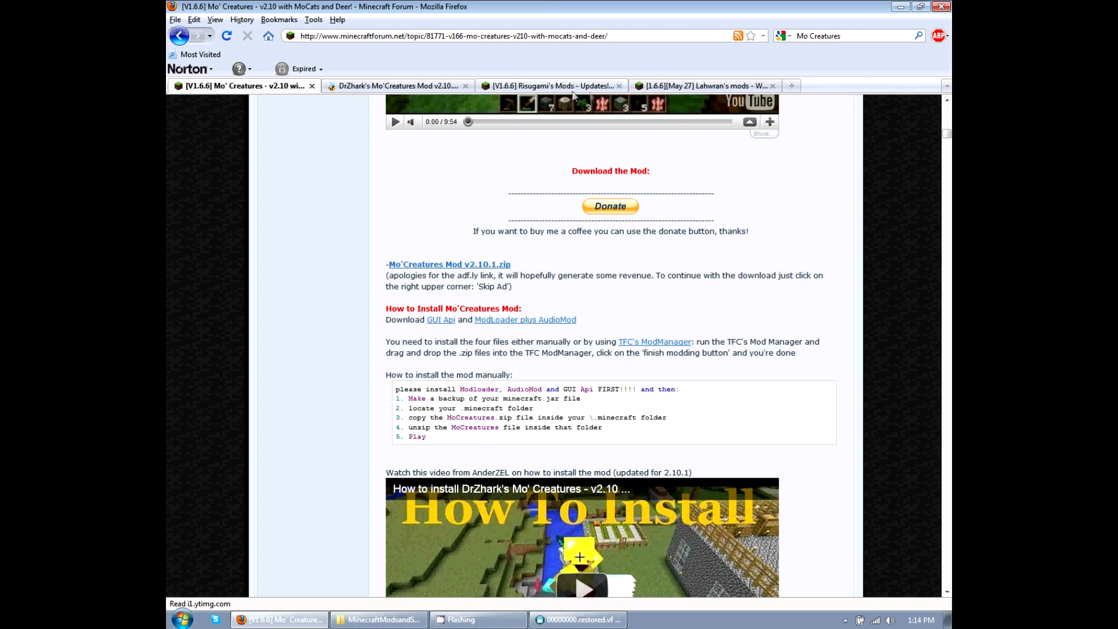
# - Switch to the Risugami's Mods thread and scroll to the ModLoader Beta 1.6.6 download links
pyautogui.click(552, 85)
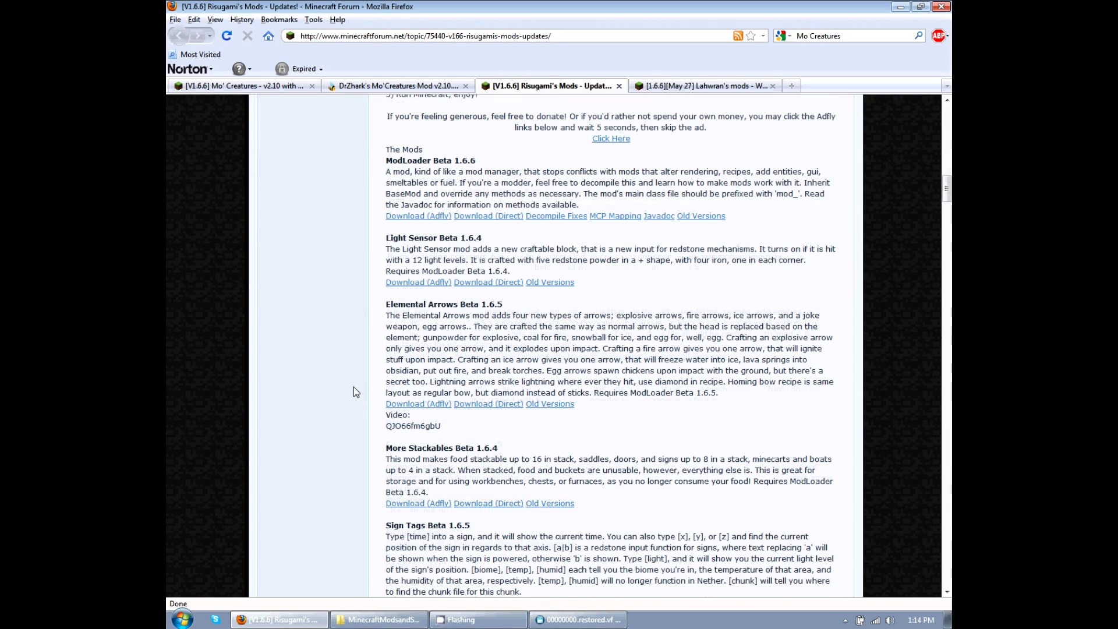
pyautogui.moveTo(460, 524)
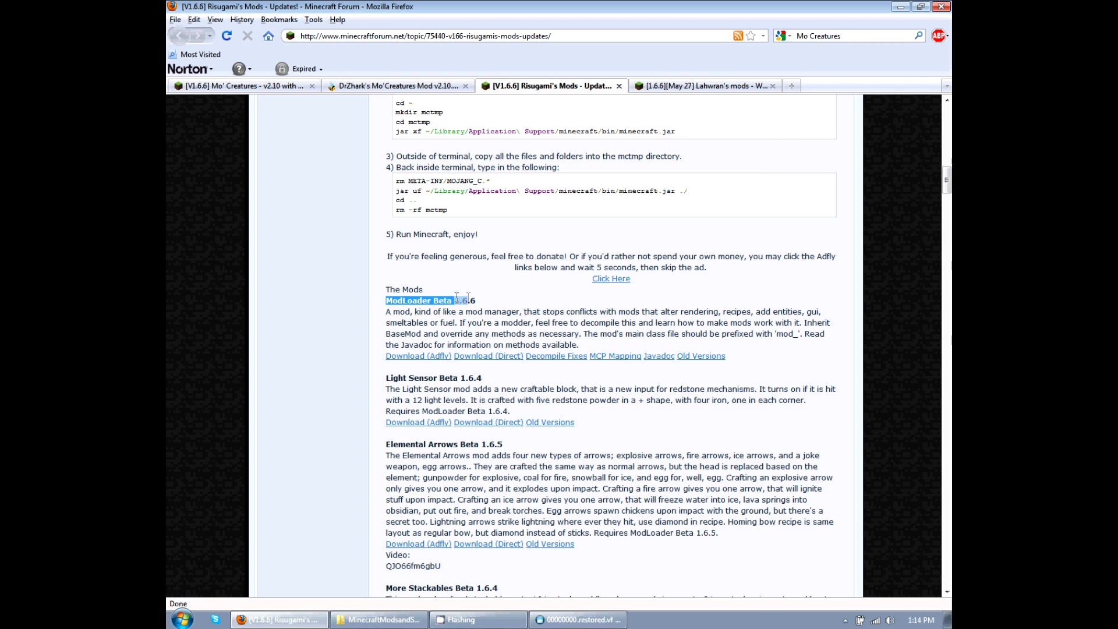
pyautogui.scroll(-3)
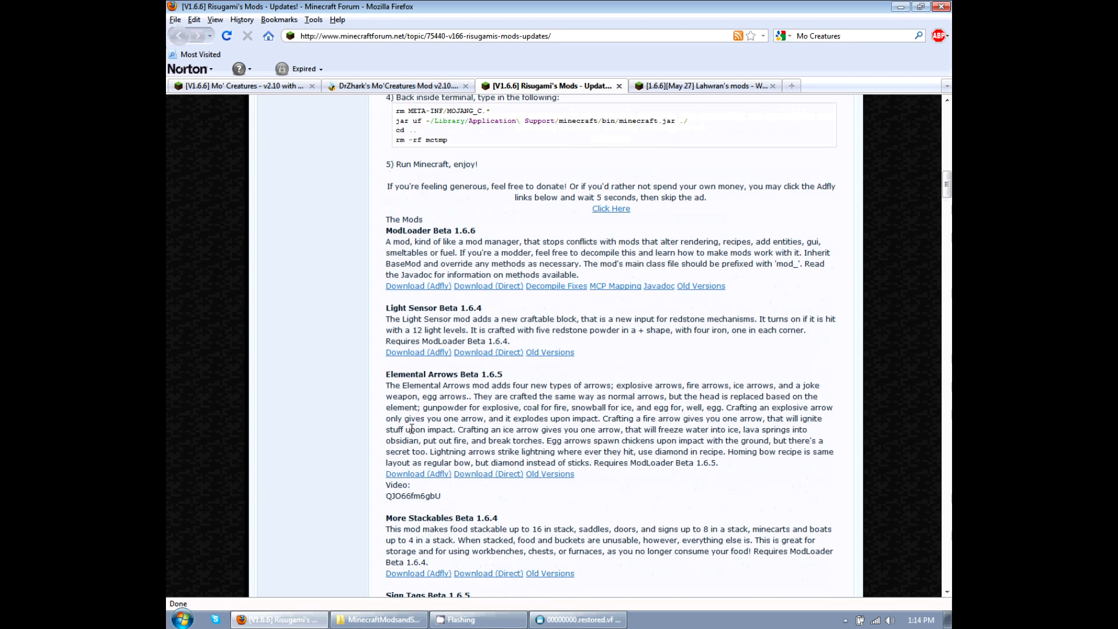
pyautogui.moveTo(419, 285)
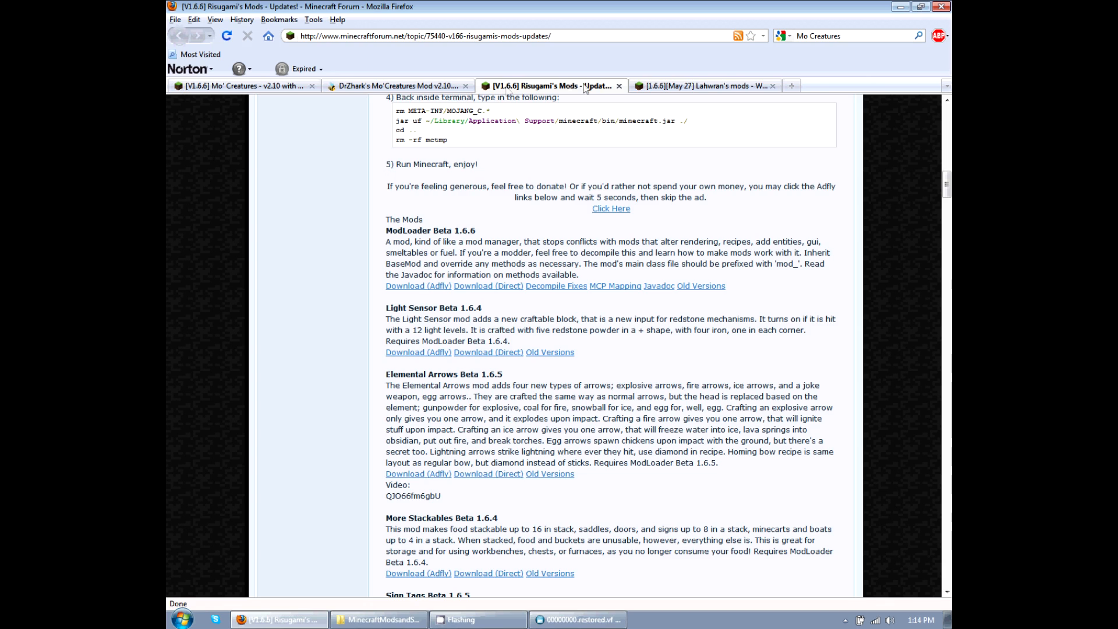
# - Switch to Lahwran's mods thread and expand the Gui API spoiler to show its download details
pyautogui.click(702, 86)
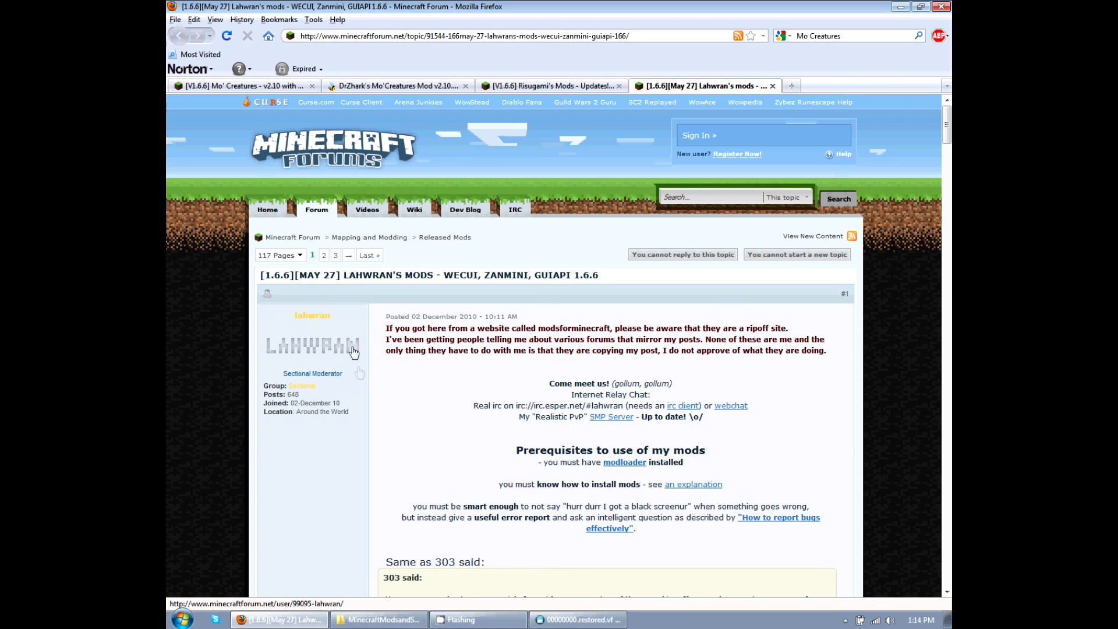
pyautogui.scroll(-3)
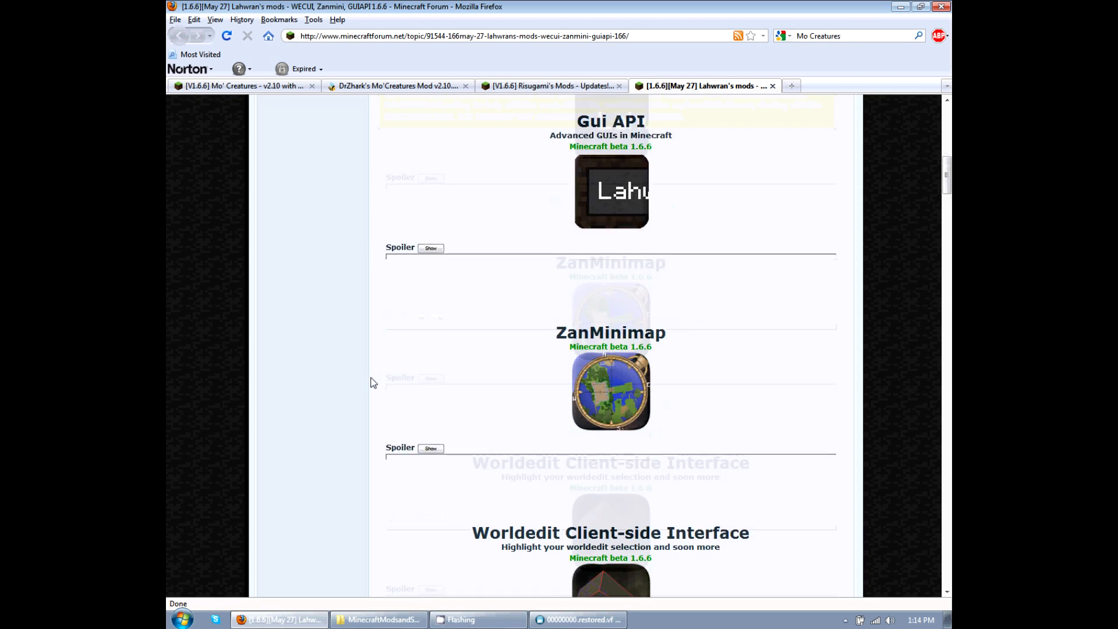
pyautogui.scroll(-3)
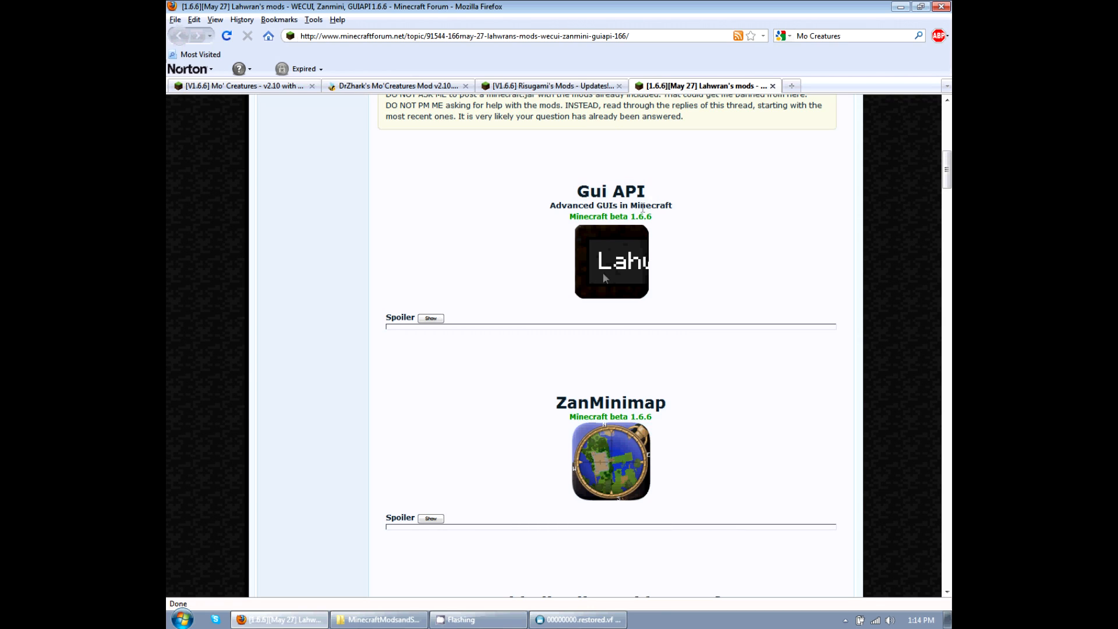
pyautogui.doubleClick(610, 402)
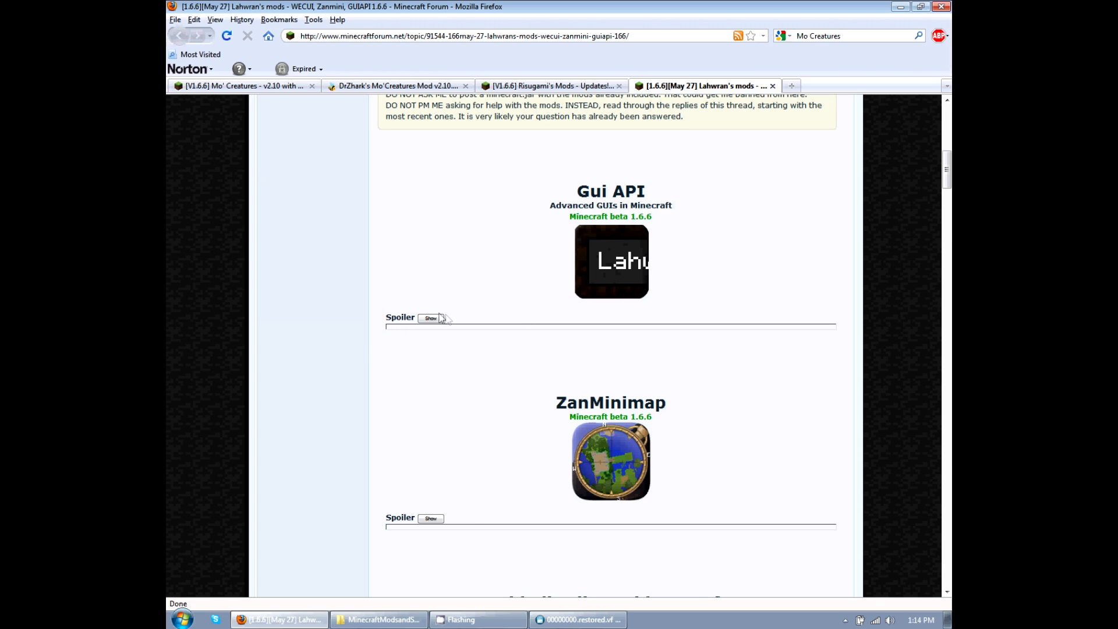
pyautogui.click(431, 318)
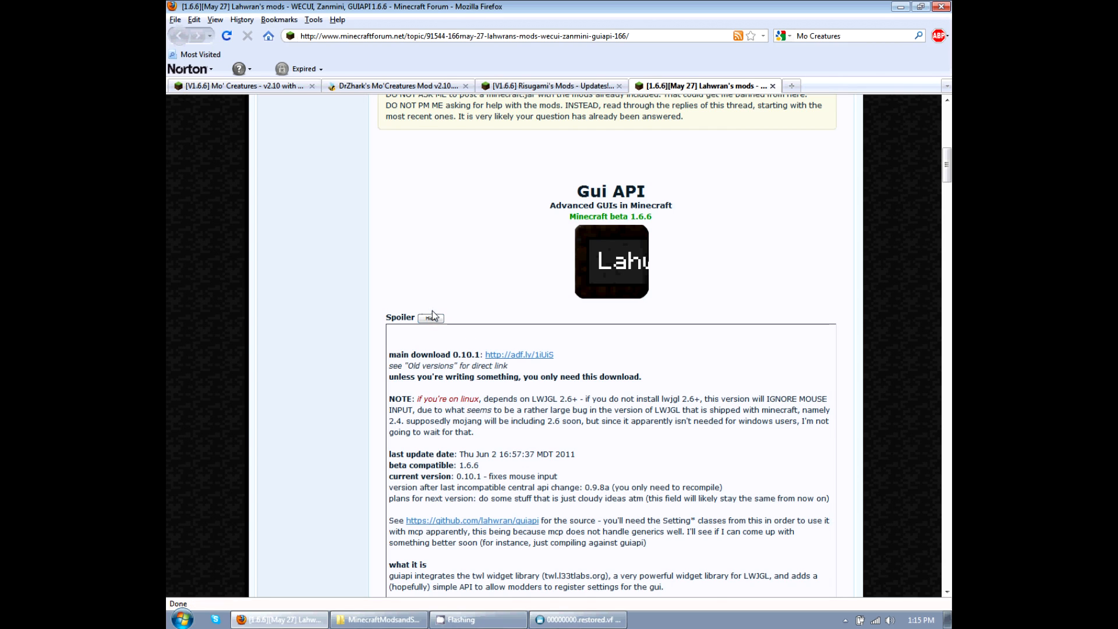
# - Return to the Mo' Creatures thread tab, leading to the adf.ly page for the v2.10.1 zip link
pyautogui.click(549, 86)
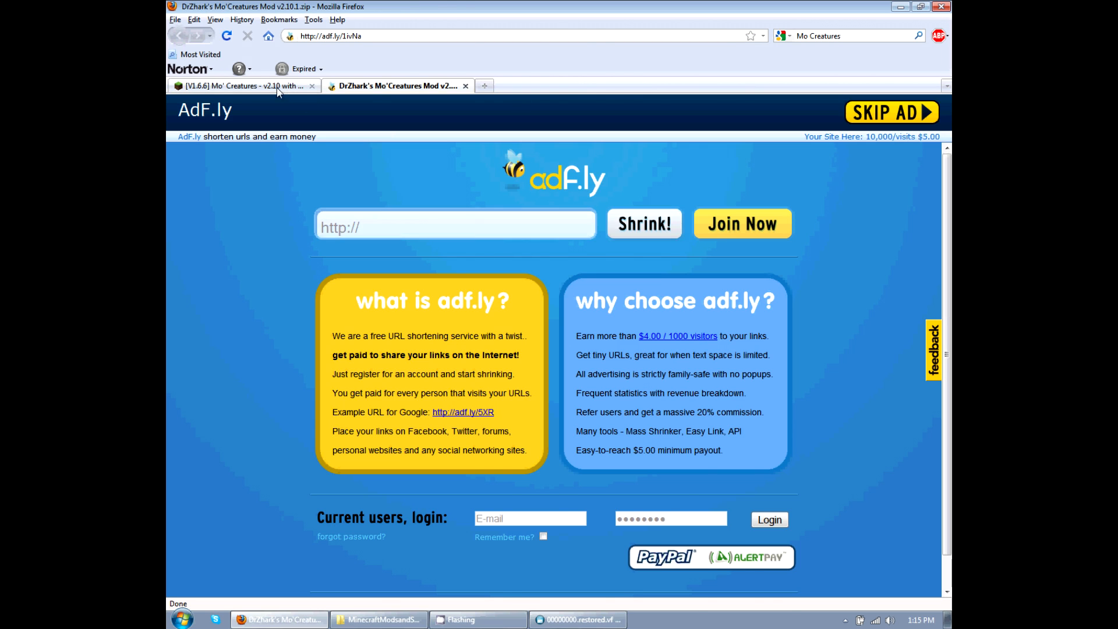
# - Skip the adf.ly ad to reach the MediaFire page for DrZhark's Mo'Creatures Mod v2.10.1.zip
pyautogui.click(242, 86)
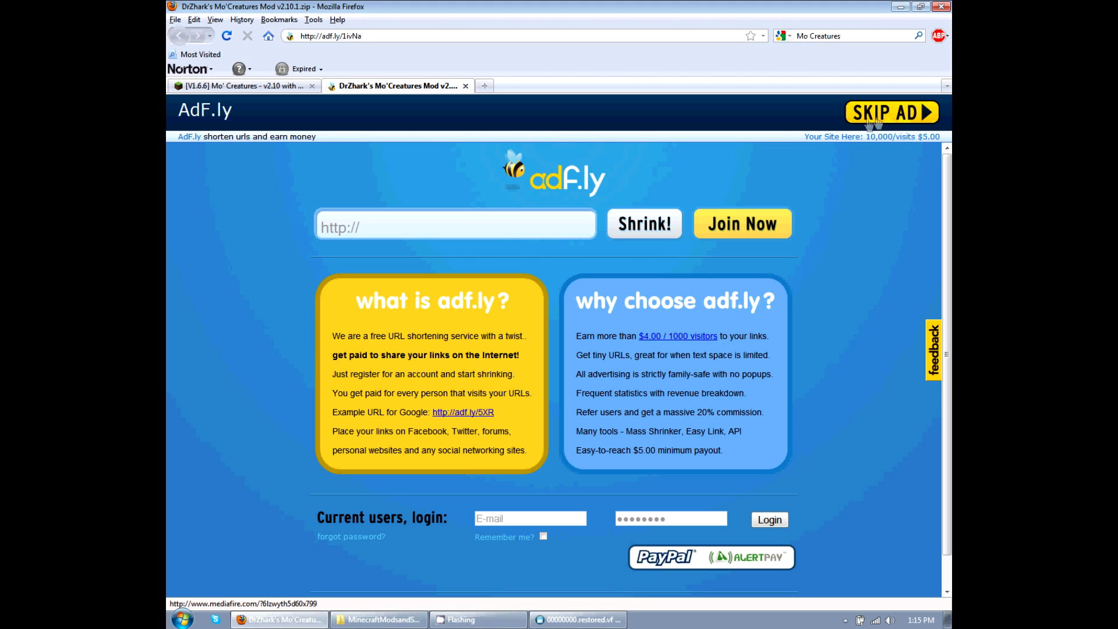
pyautogui.moveTo(890, 121)
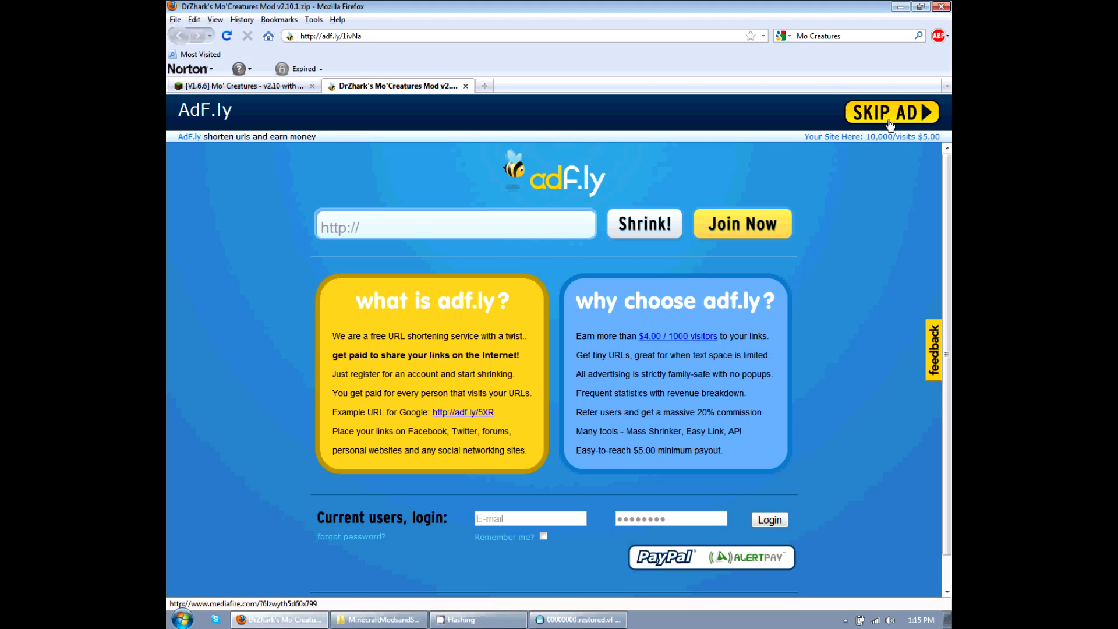
pyautogui.click(891, 112)
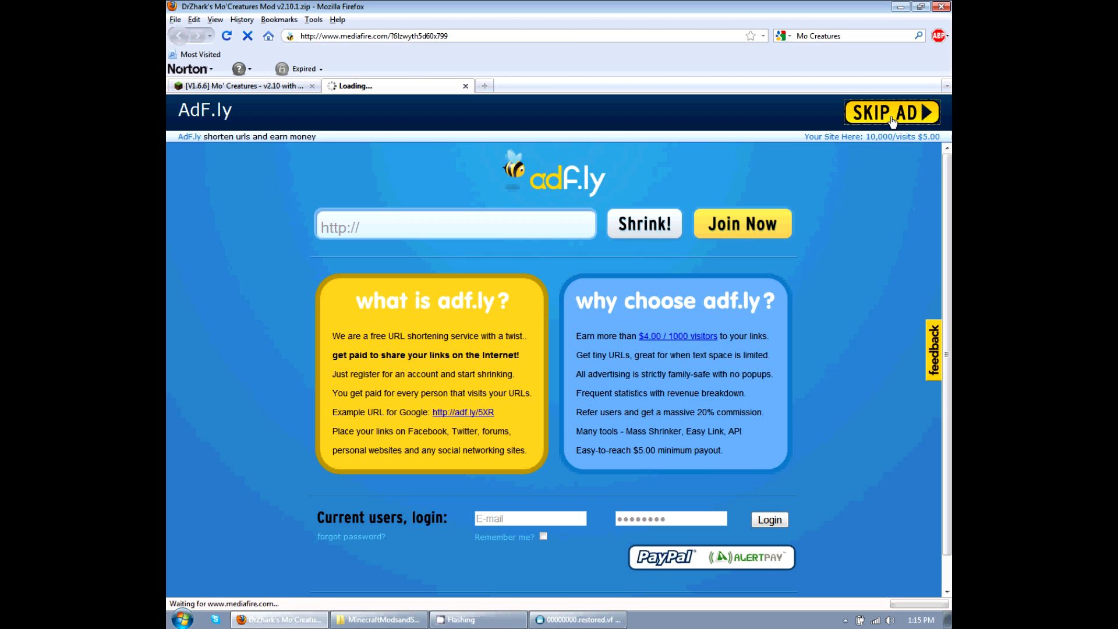
pyautogui.click(891, 112)
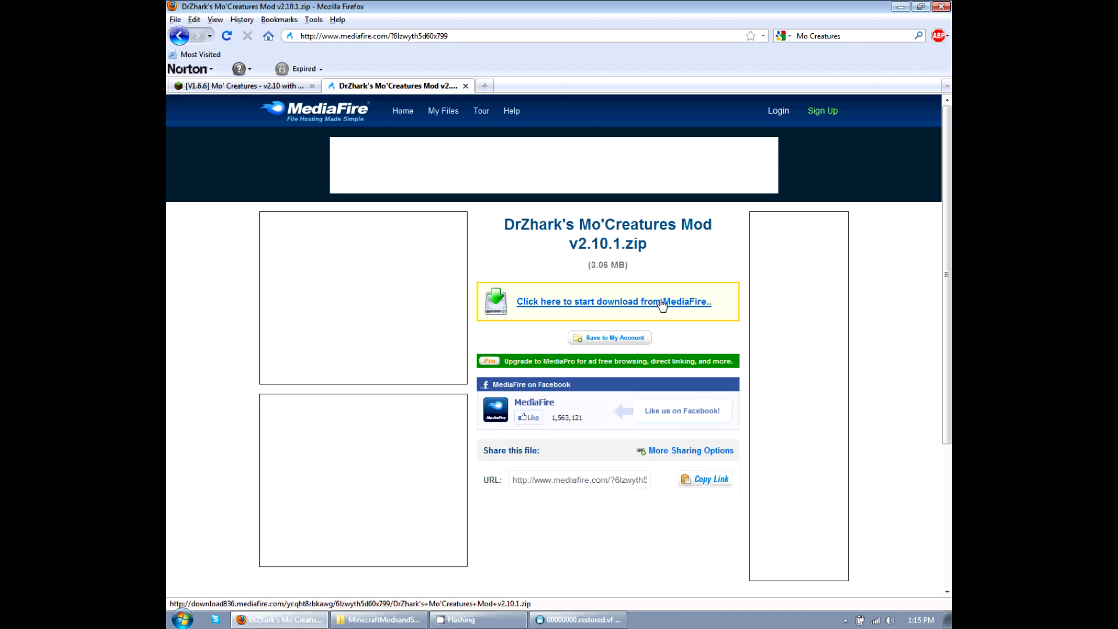
# - Start the MediaFire download of the Mo'Creatures v2.10.1 zip, then cancel Firefox's open-file dialog
pyautogui.click(613, 301)
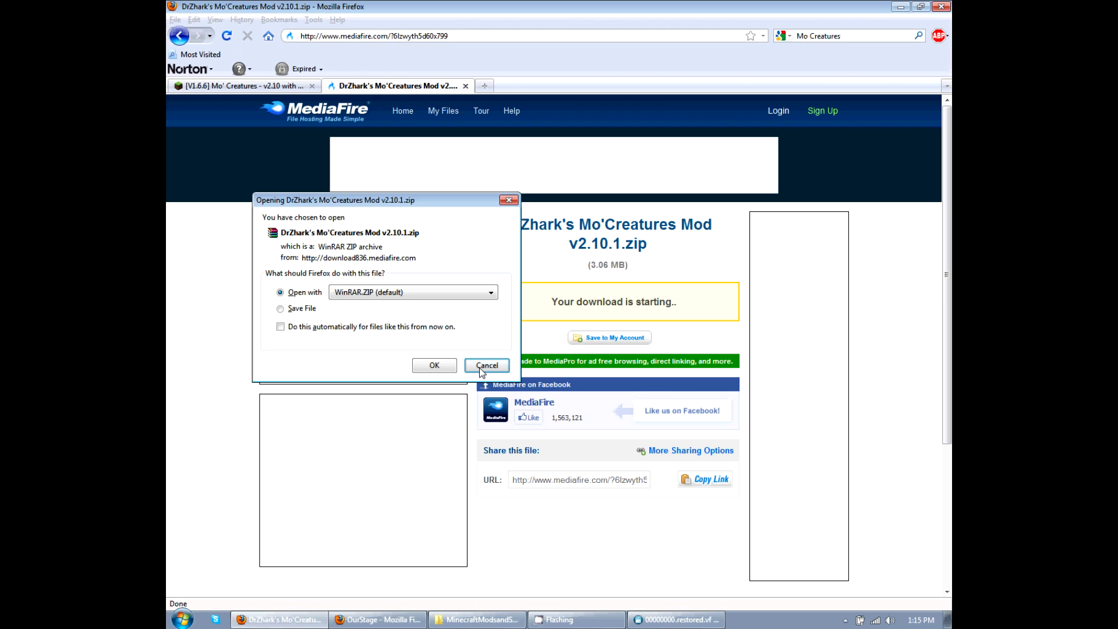
pyautogui.click(485, 365)
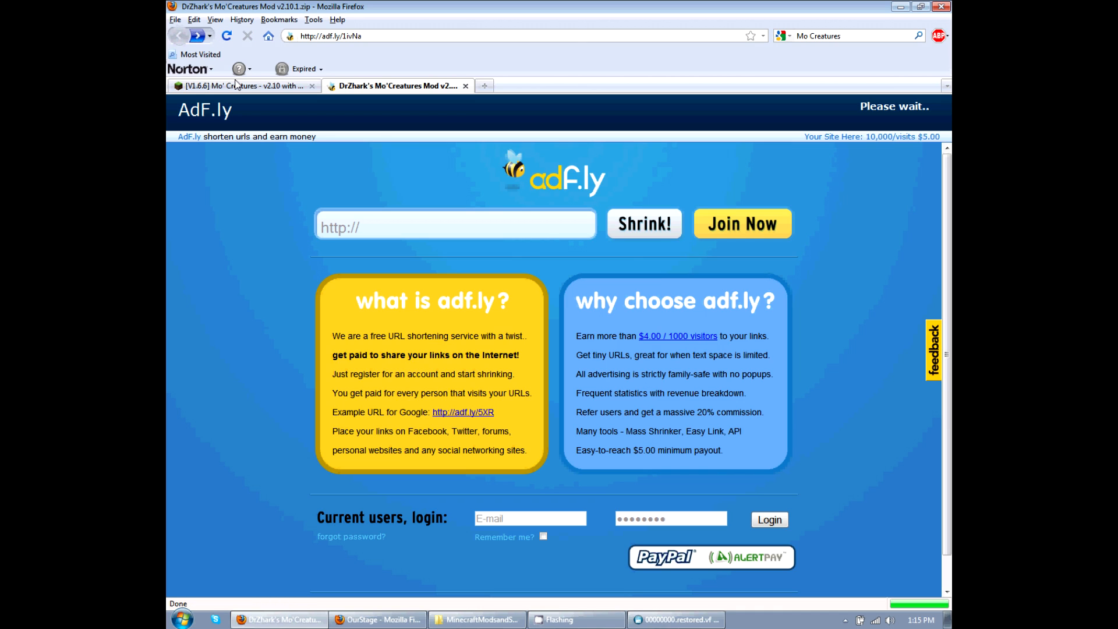
pyautogui.click(239, 86)
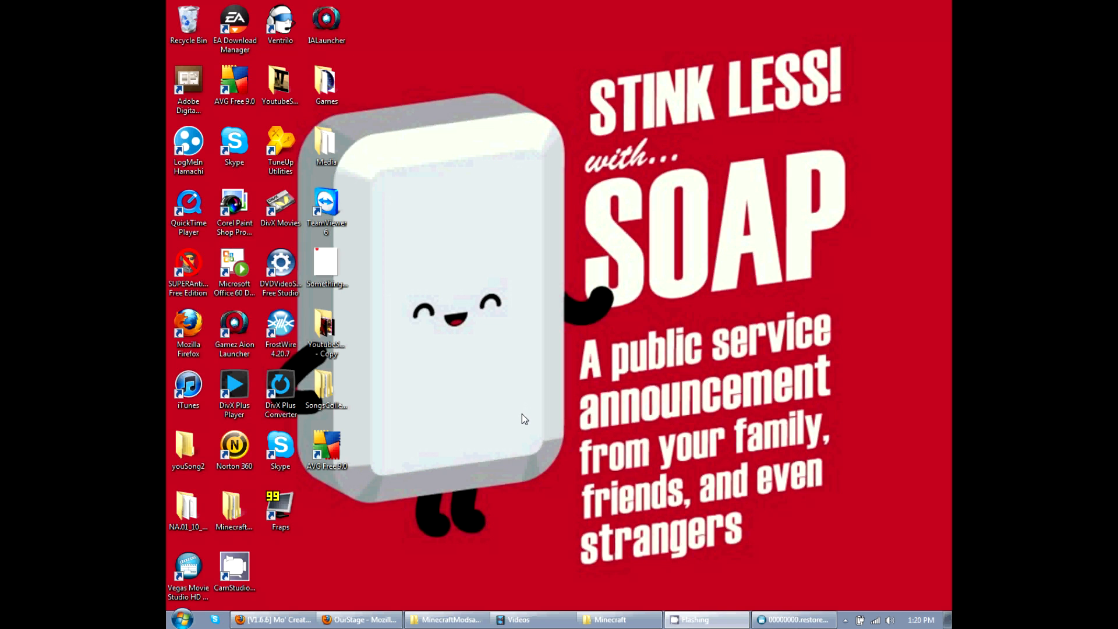
# - Bring up the MinecraftModsandSkins folder of mod zips and open the Start menu search
pyautogui.click(447, 619)
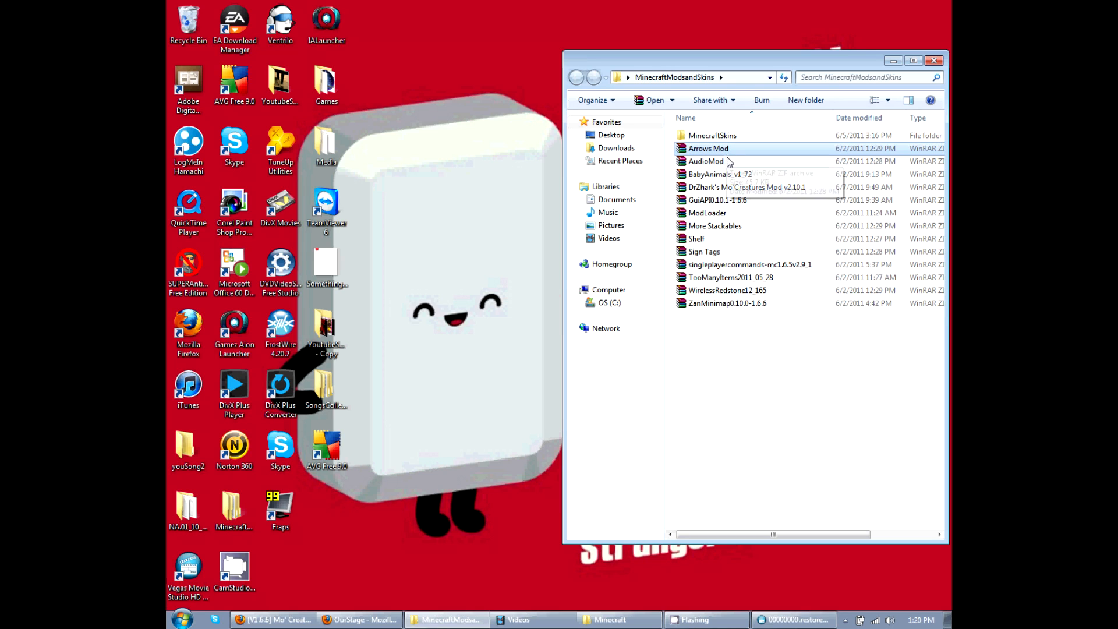
pyautogui.moveTo(727, 162)
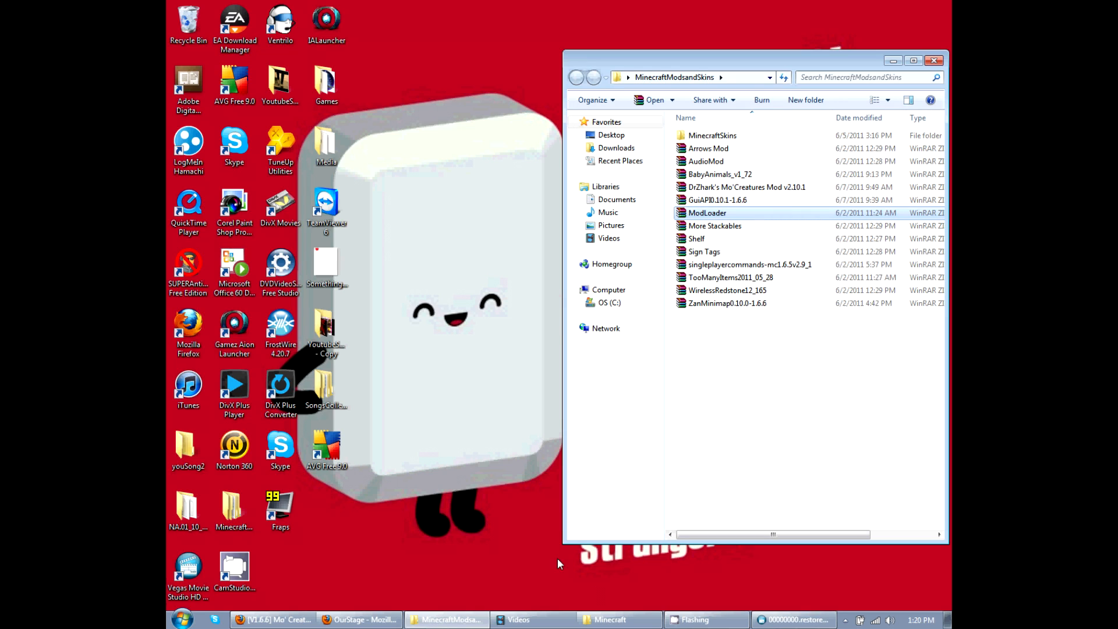
pyautogui.click(180, 619)
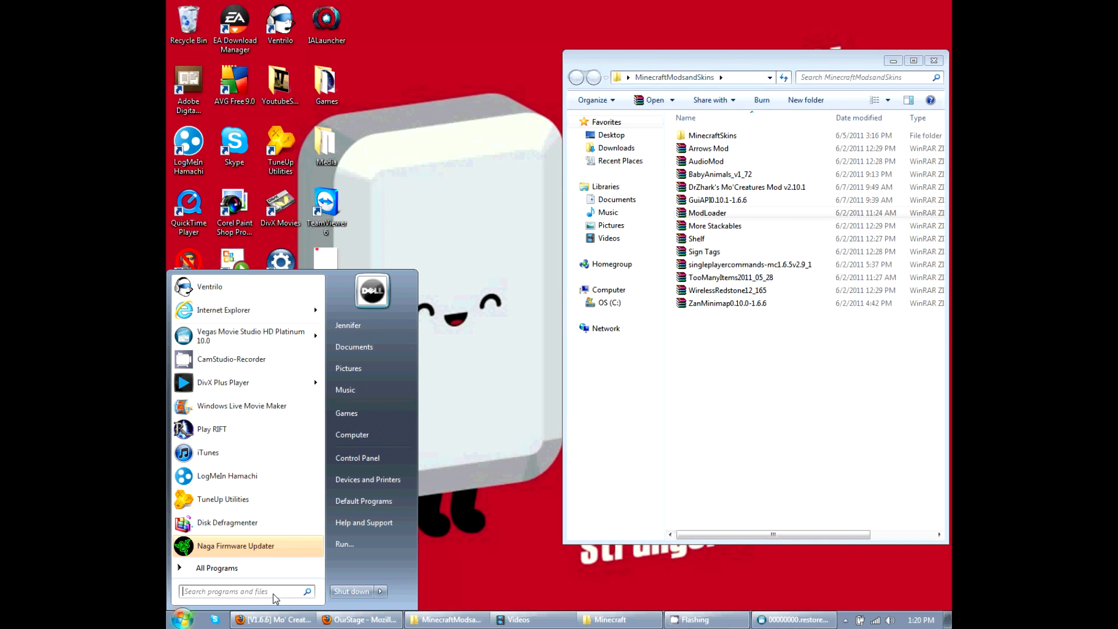
pyautogui.moveTo(287, 592)
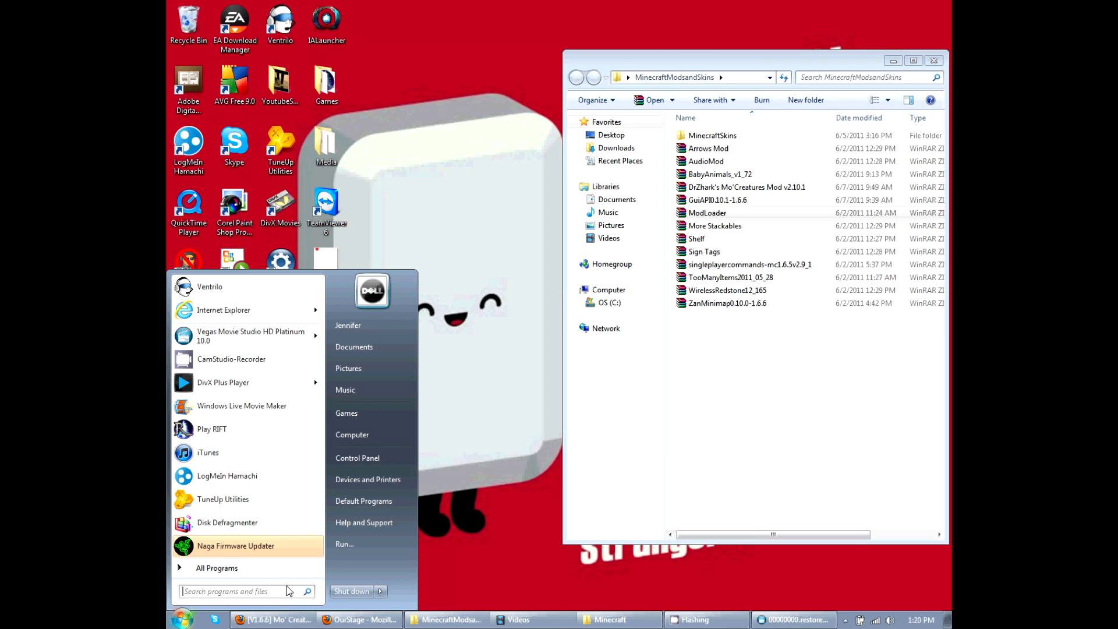
# - Search %appdata% to reach Roaming, then open the bin folder inside .minecraft
pyautogui.write('%a')
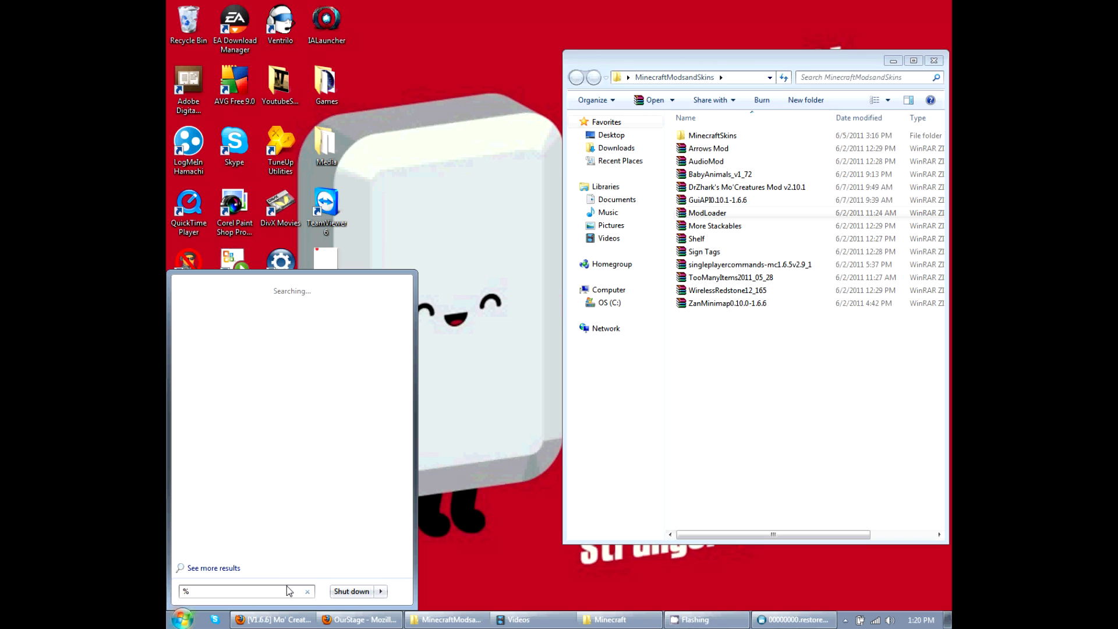
pyautogui.write('appdata%')
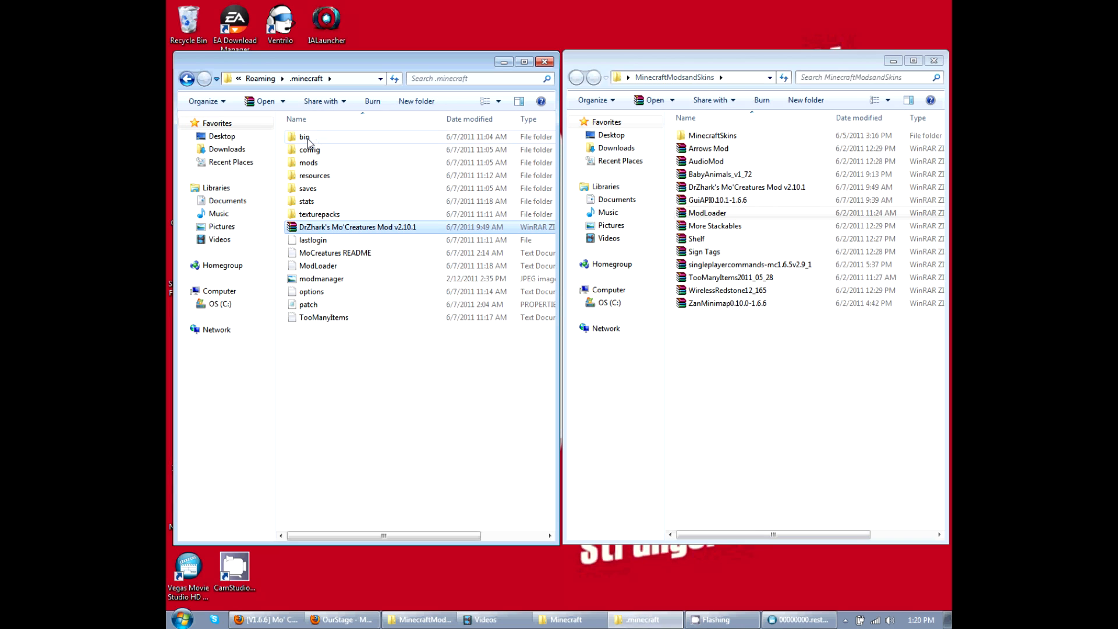
pyautogui.doubleClick(305, 136)
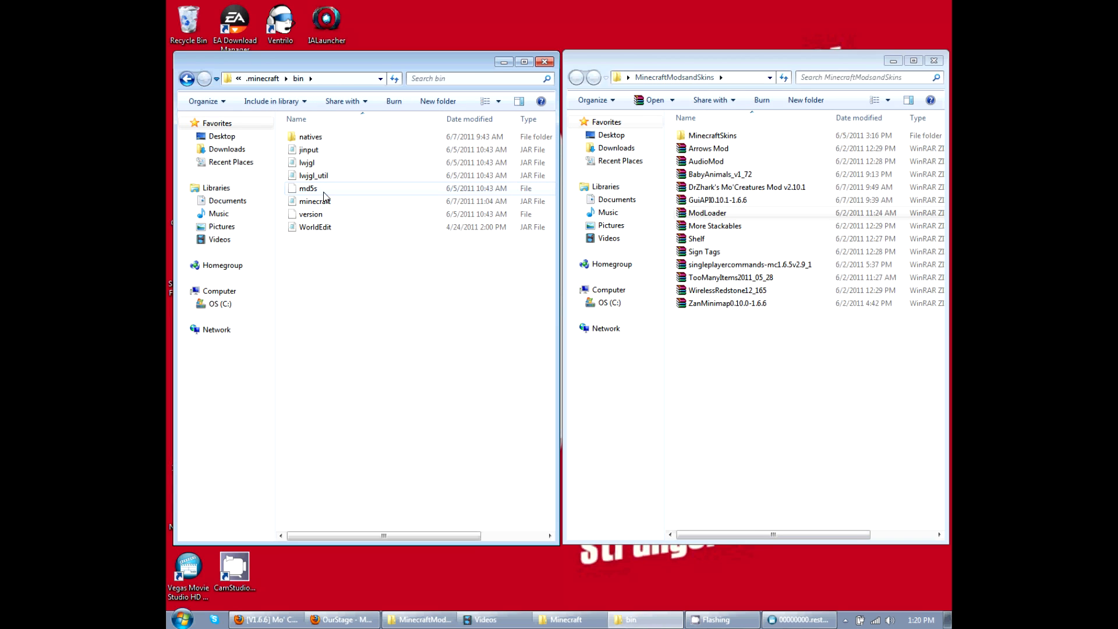
pyautogui.moveTo(310, 201)
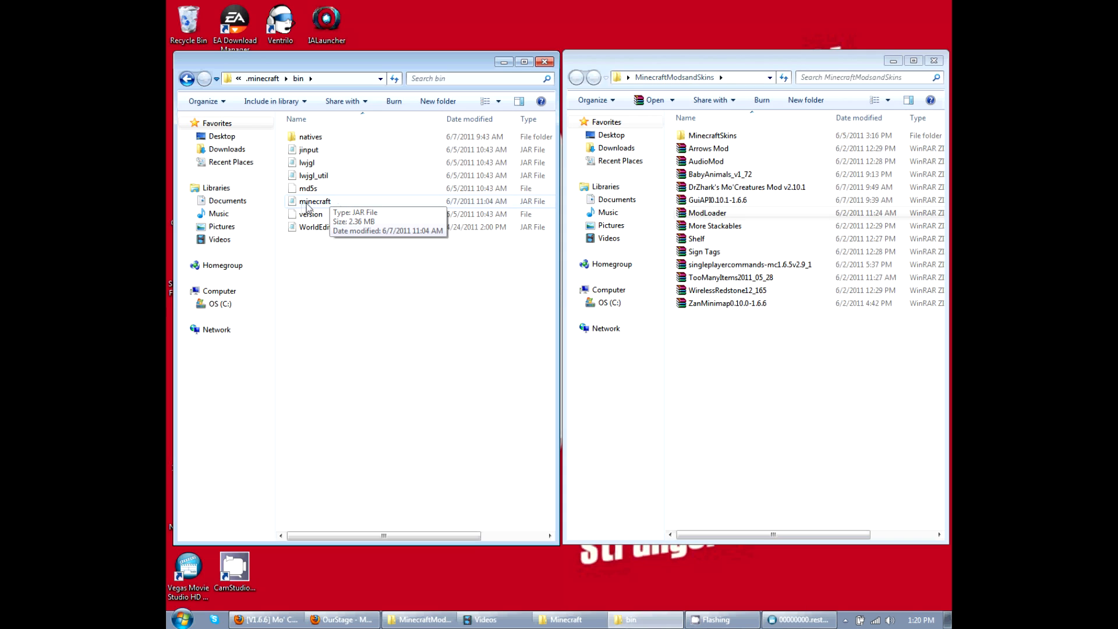
# - Open minecraft.jar with the WinRAR archiver from its right-click Open with menu
pyautogui.rightClick(314, 201)
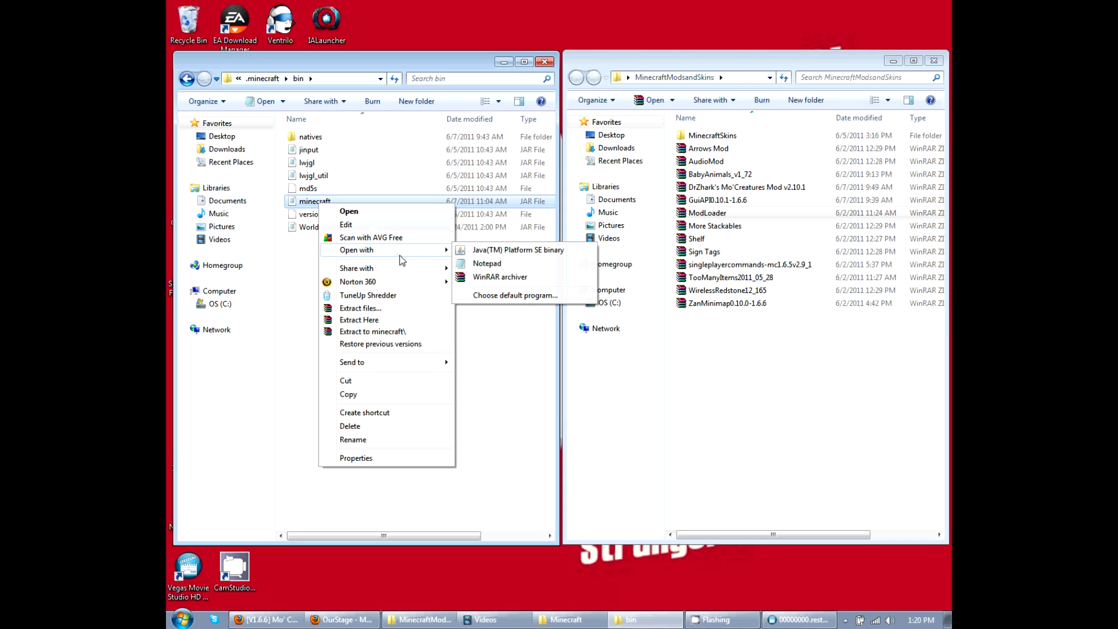
pyautogui.moveTo(499, 276)
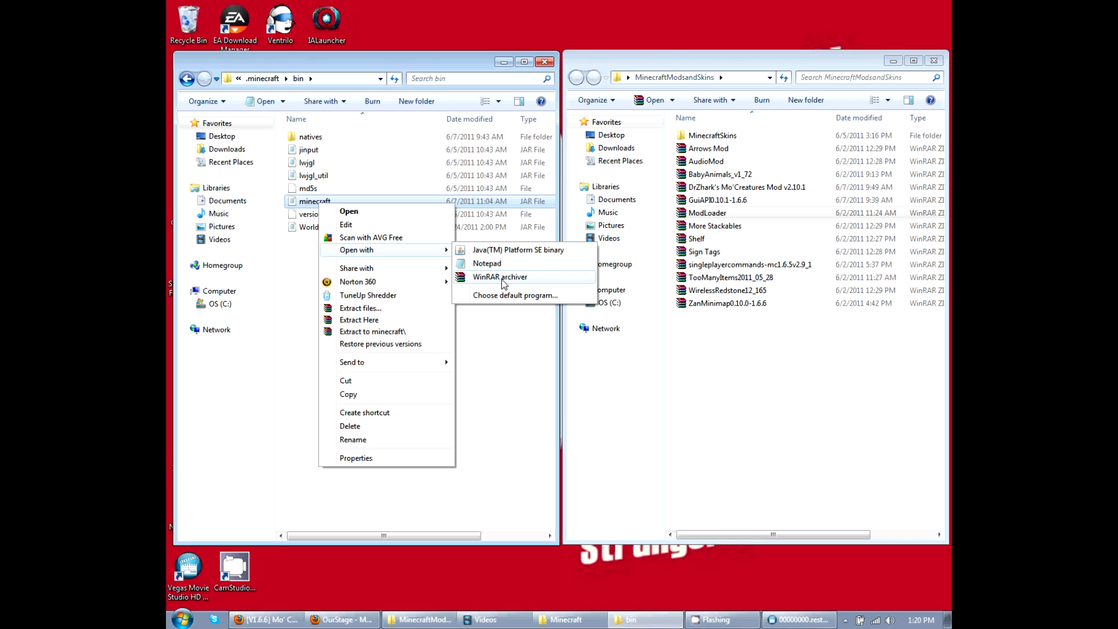
pyautogui.moveTo(514, 280)
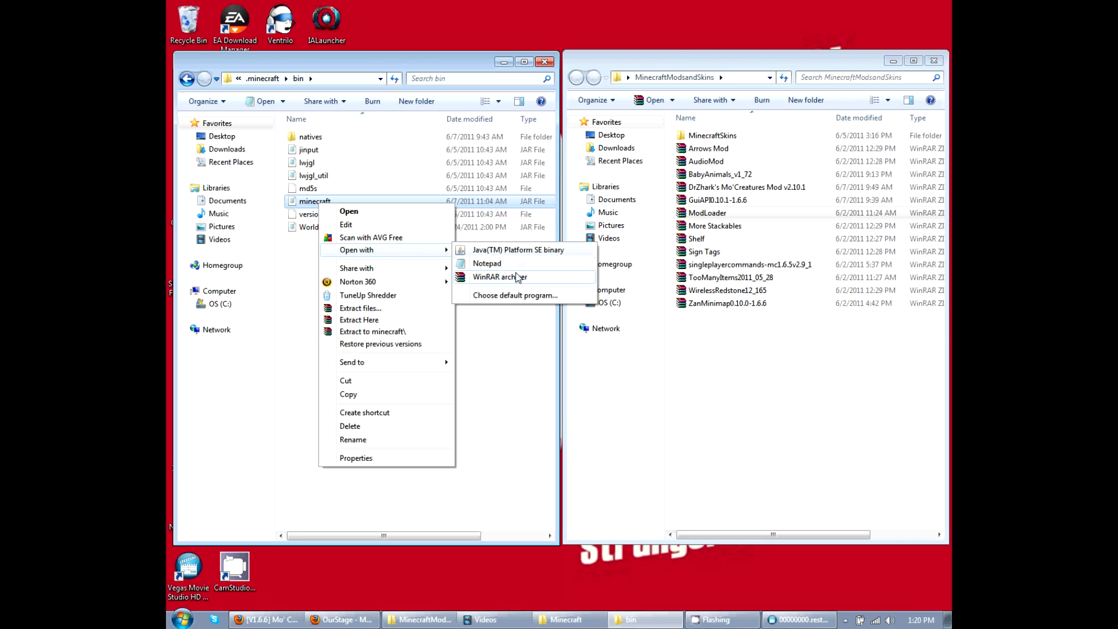
pyautogui.click(499, 277)
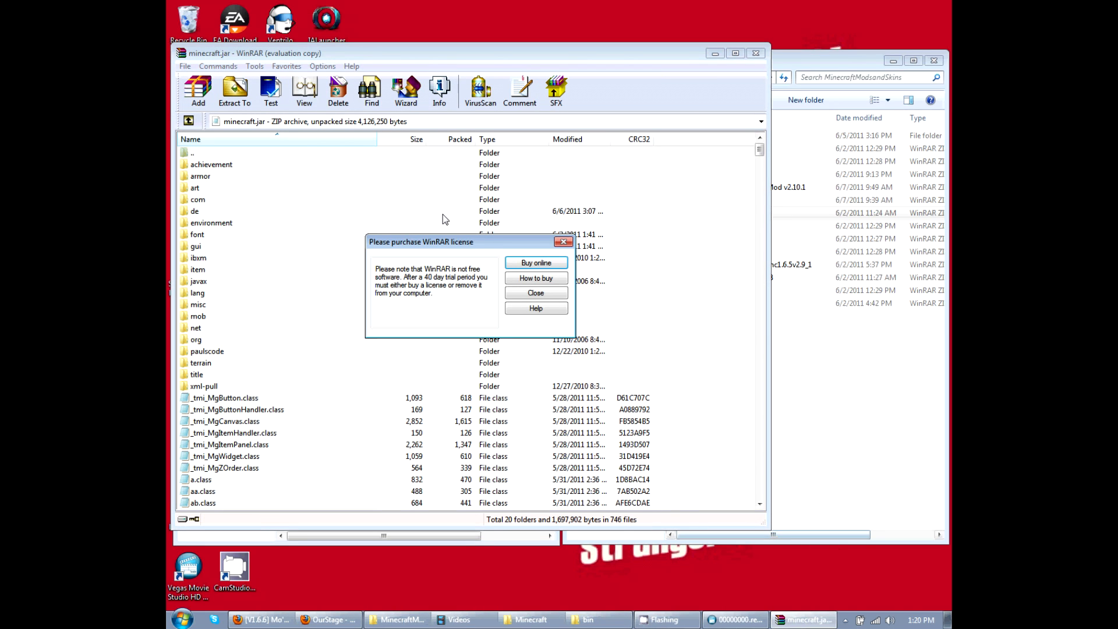
# - Dismiss the WinRAR license reminder, then open ModLoader.zip in a second WinRAR window beside minecraft.jar
pyautogui.click(535, 293)
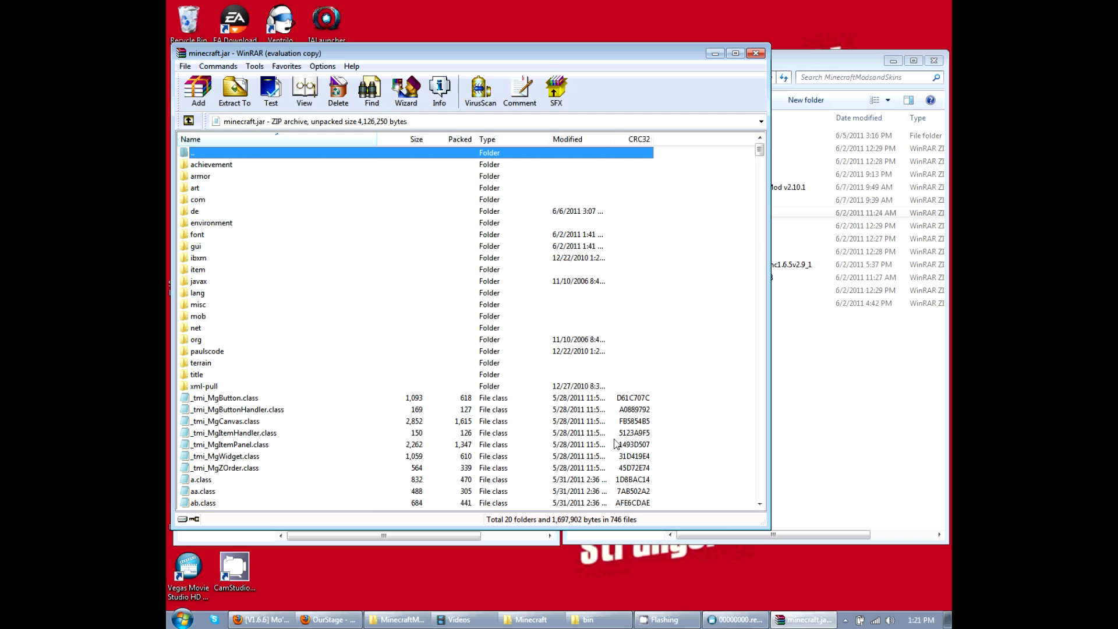
pyautogui.moveTo(359, 463)
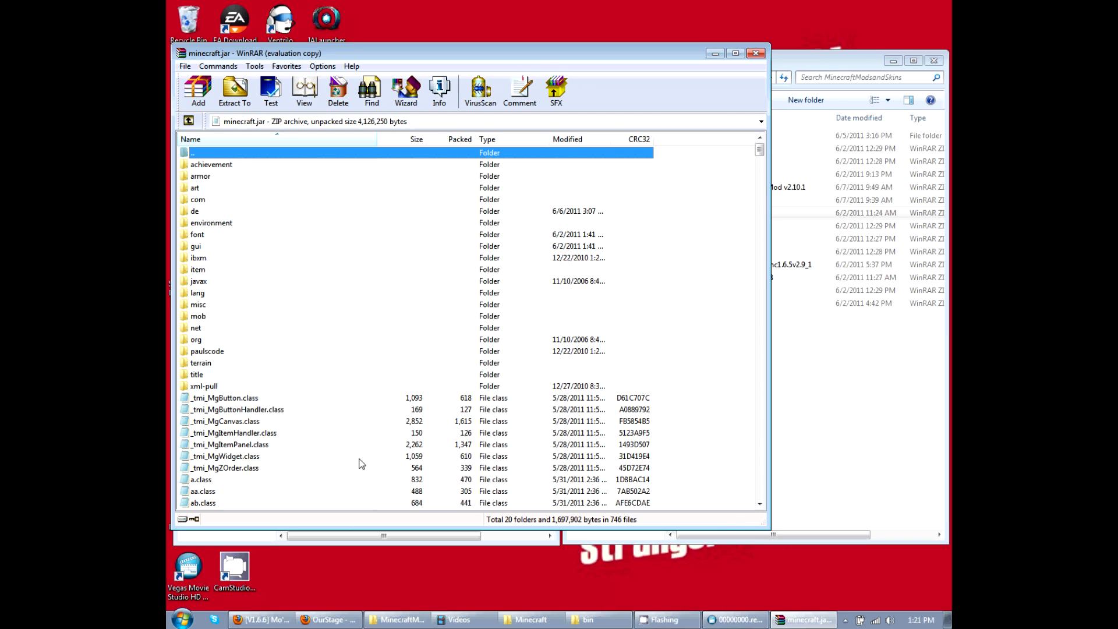
pyautogui.click(224, 421)
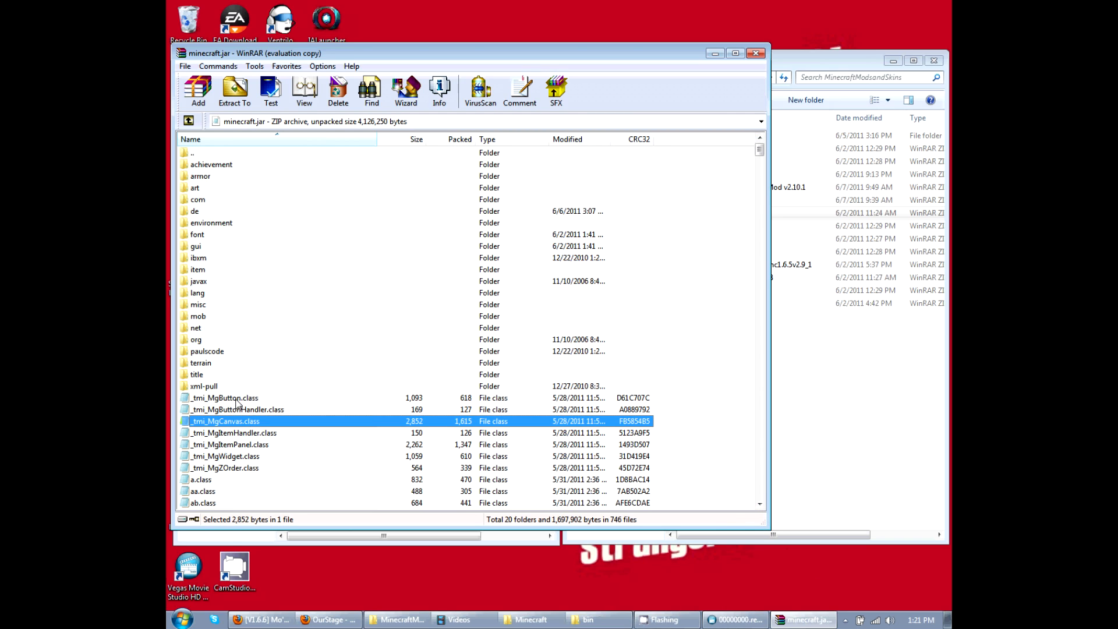
pyautogui.click(211, 165)
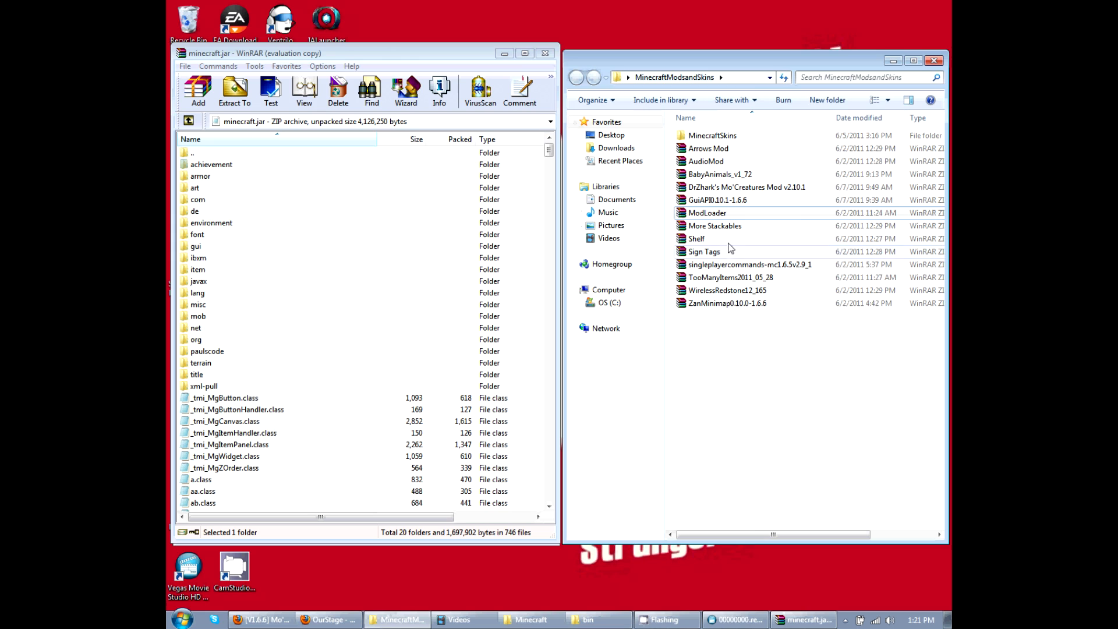
pyautogui.doubleClick(706, 213)
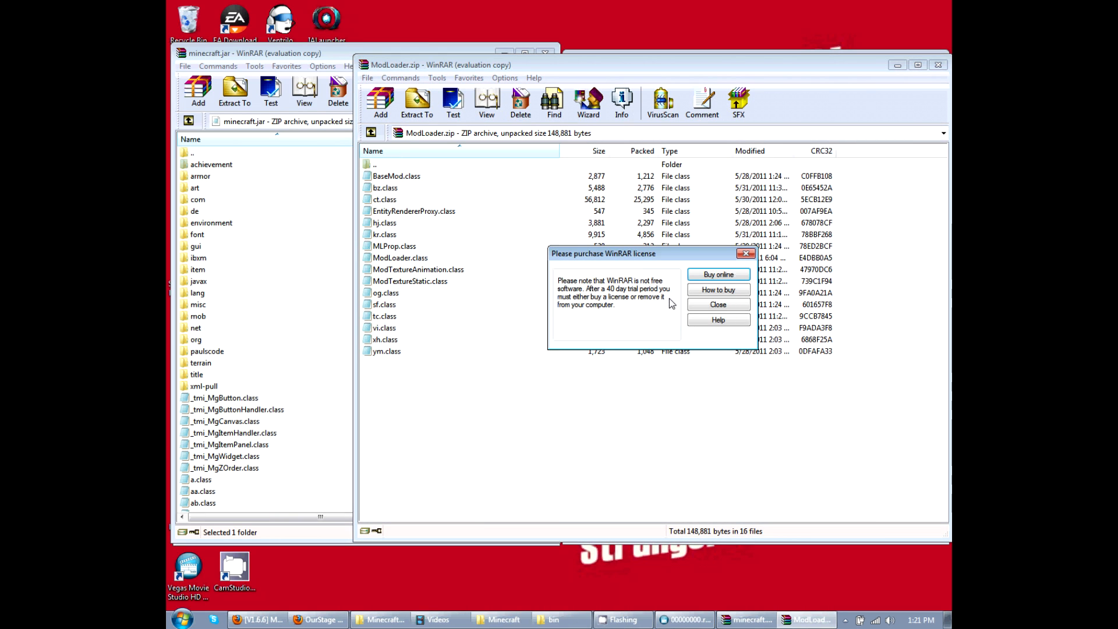
# - Dismiss the license reminder and go up from ModLoader.zip to the MinecraftModsandSkins listing
pyautogui.click(718, 304)
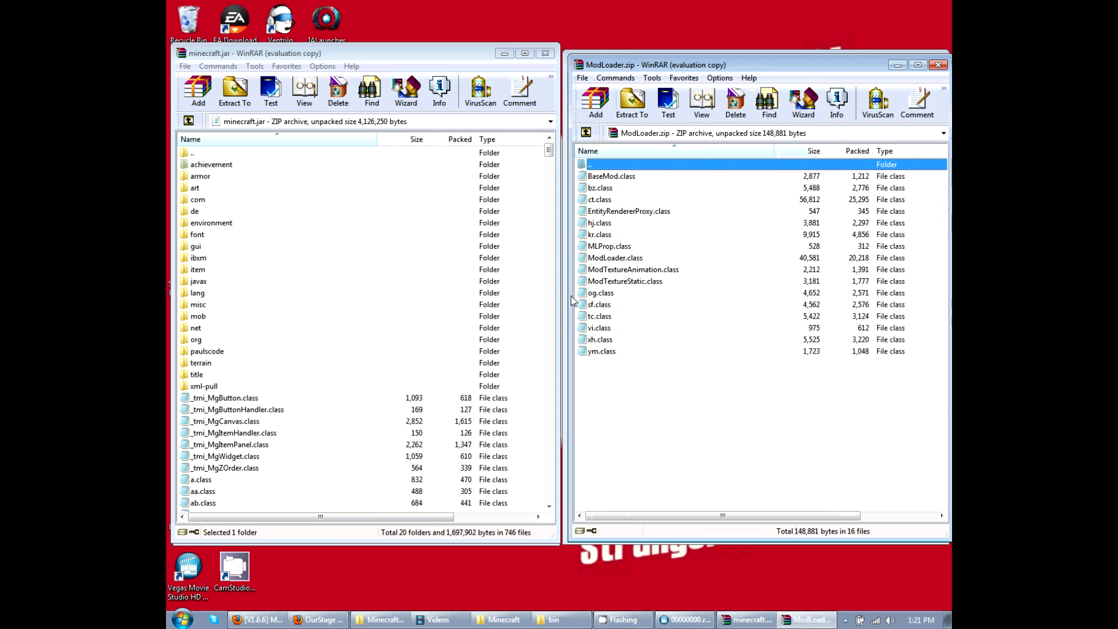
pyautogui.click(610, 176)
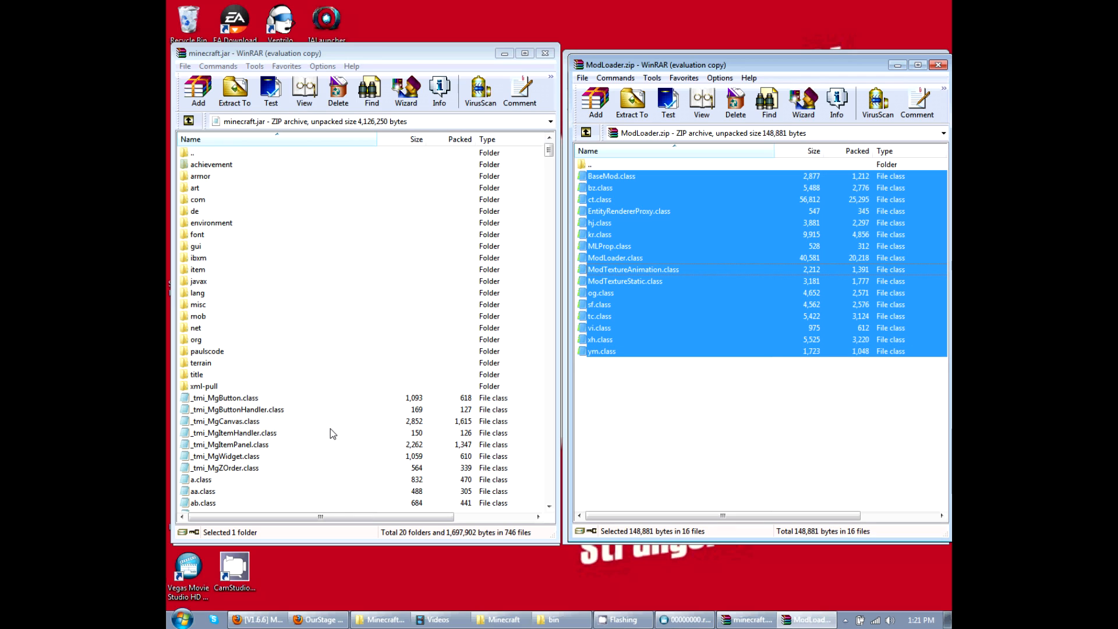
pyautogui.moveTo(576, 325)
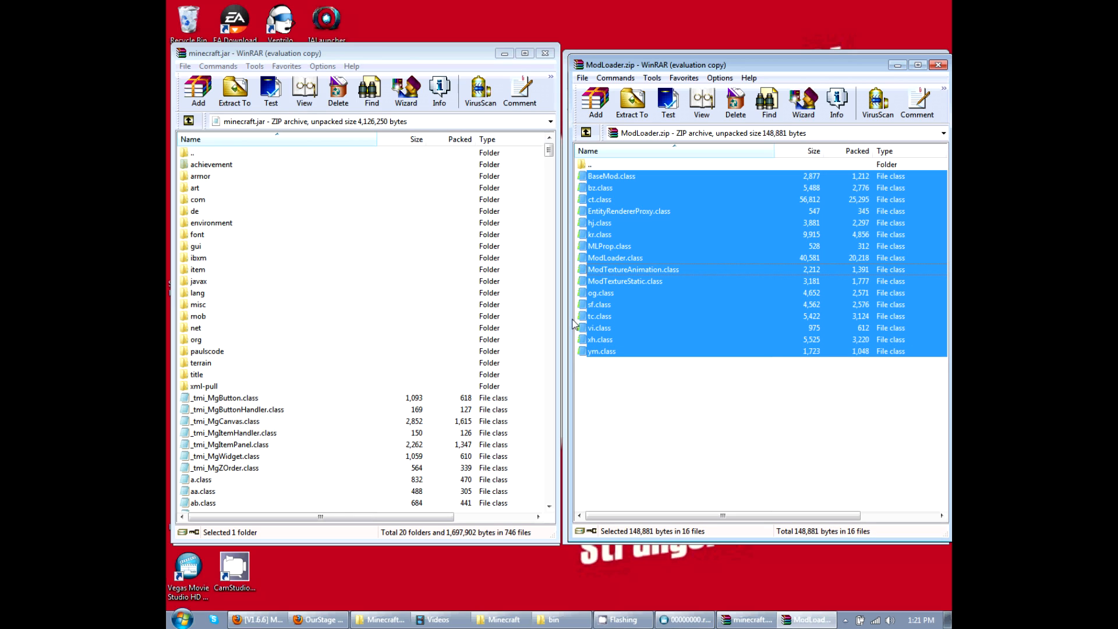
pyautogui.click(610, 176)
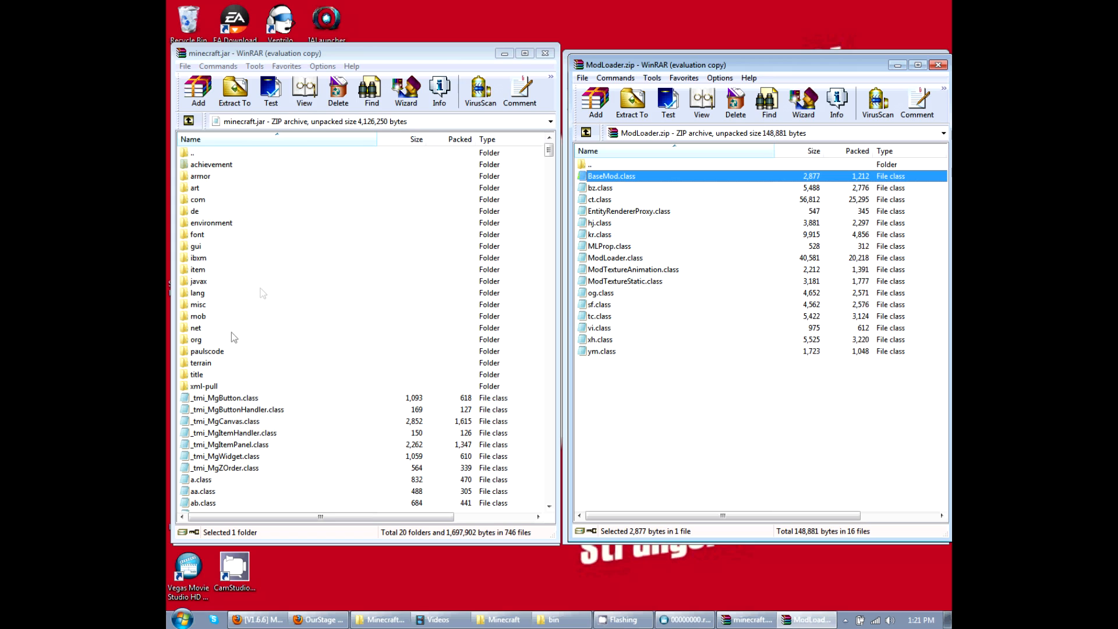
pyautogui.moveTo(238, 256)
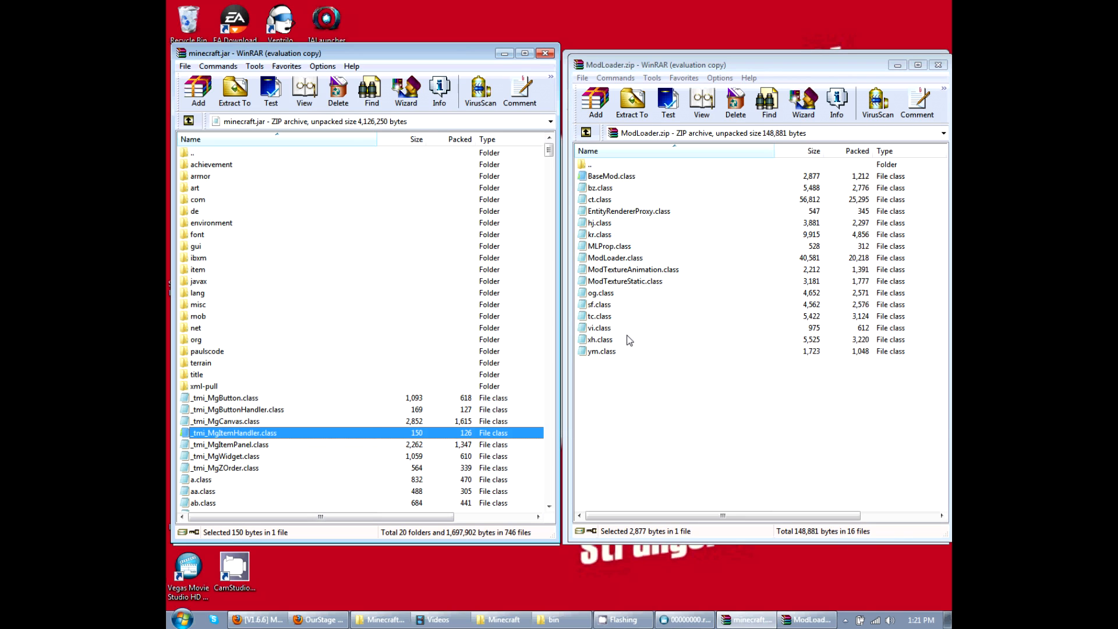
pyautogui.click(599, 327)
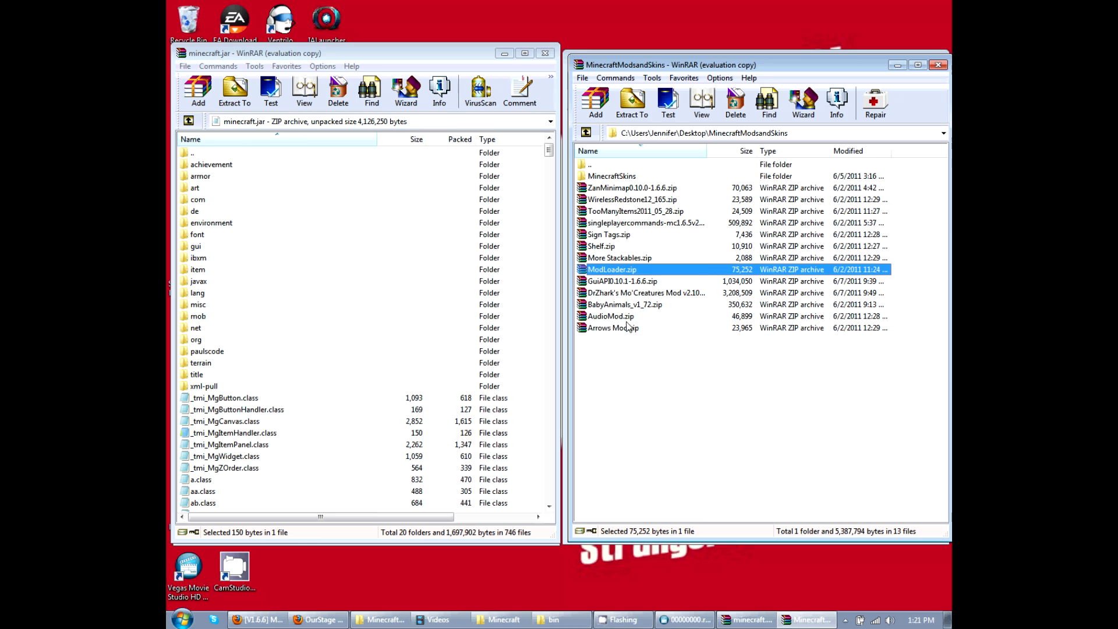
pyautogui.doubleClick(609, 316)
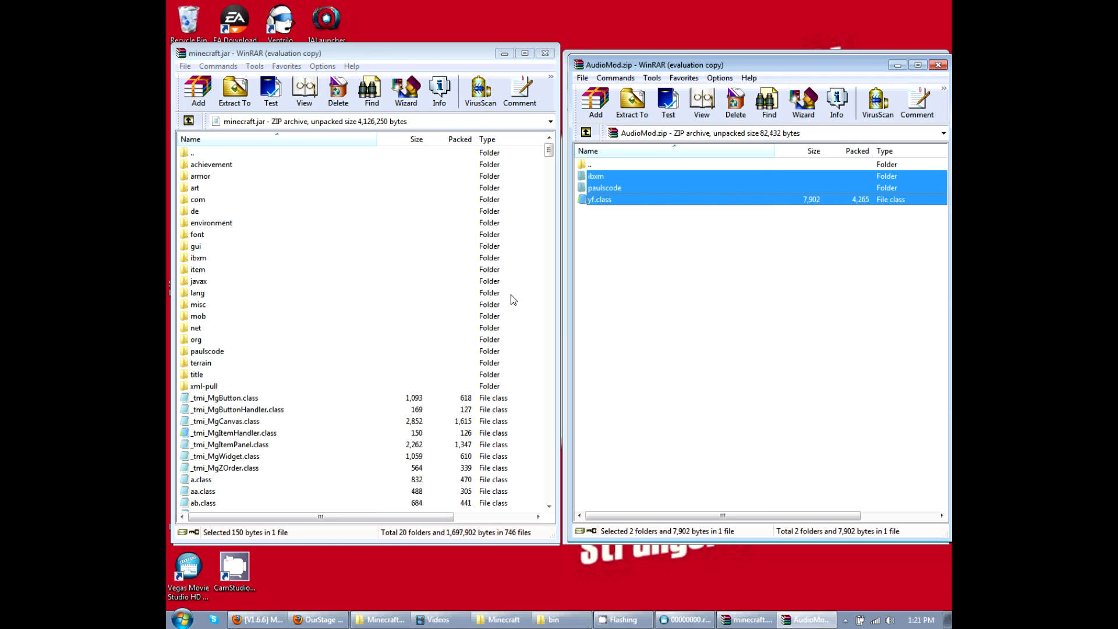
pyautogui.click(595, 164)
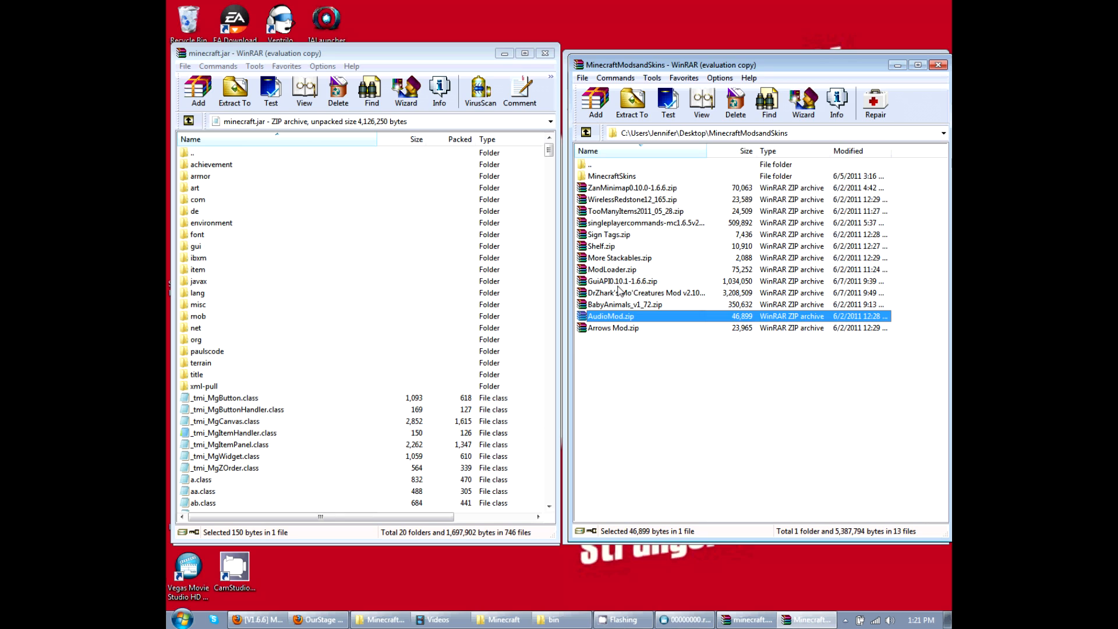
pyautogui.doubleClick(621, 280)
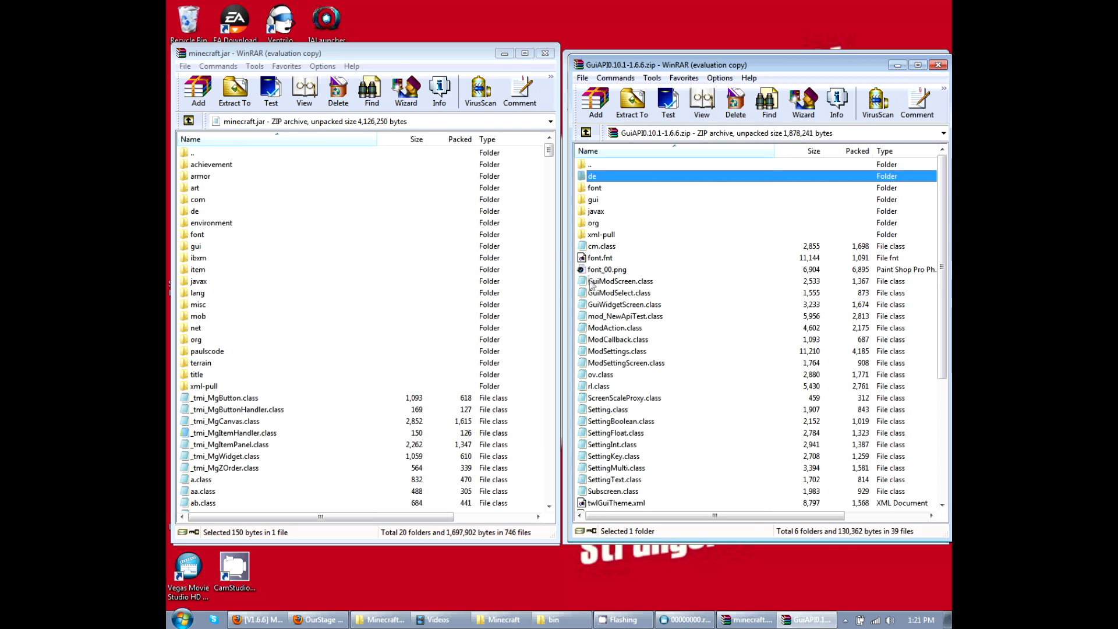
pyautogui.scroll(-3)
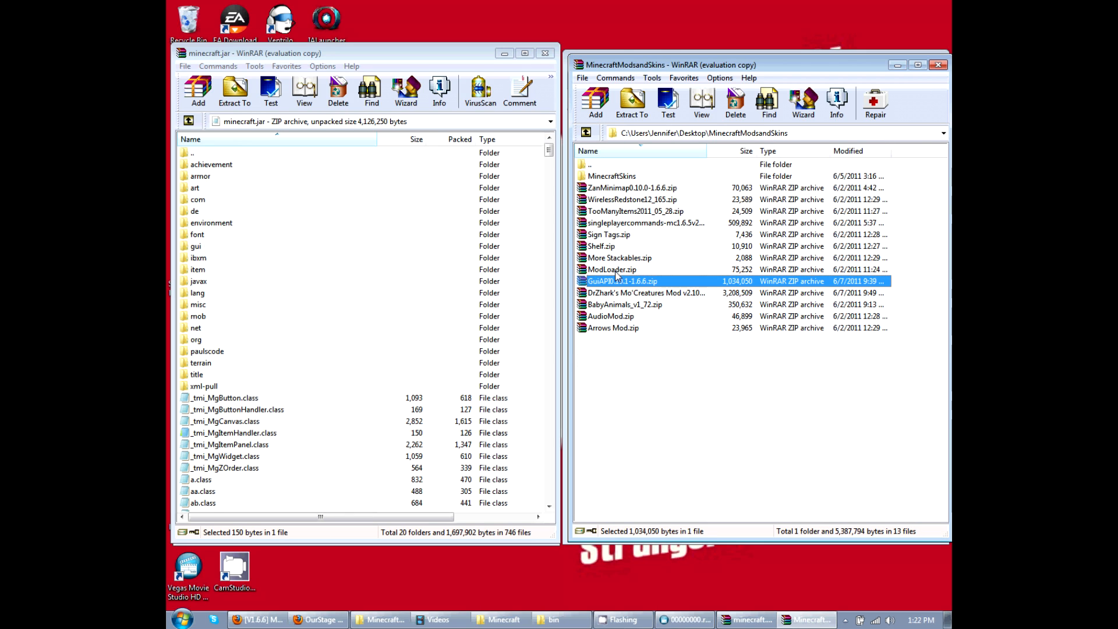
# - Select the Mo'Creatures zip and navigate the left window to AppData\Roaming\.minecraft
pyautogui.click(645, 292)
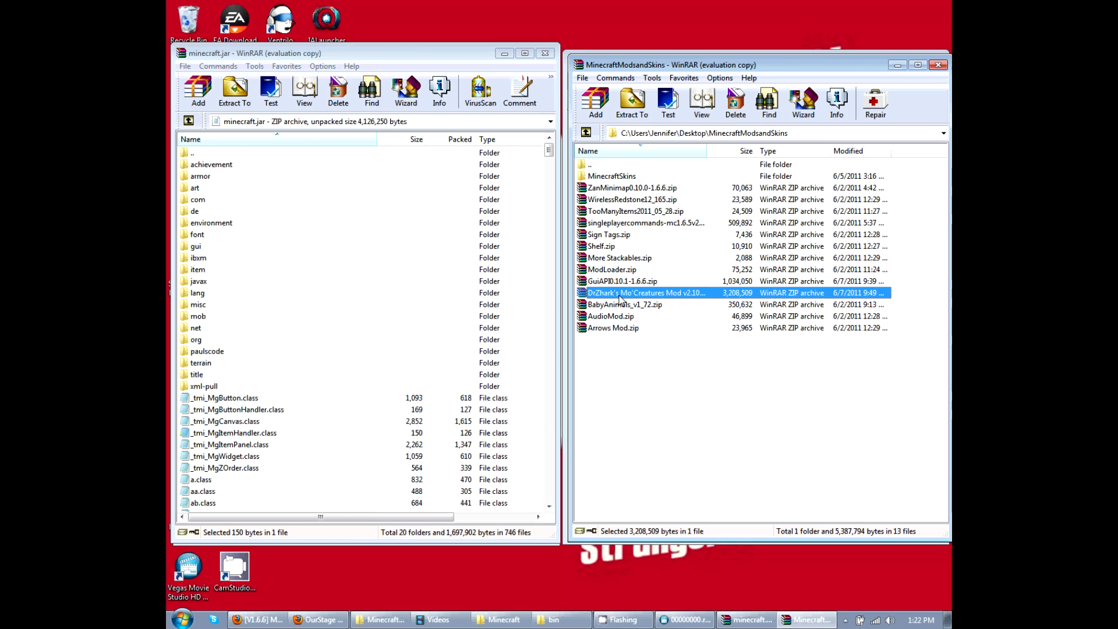
pyautogui.doubleClick(645, 293)
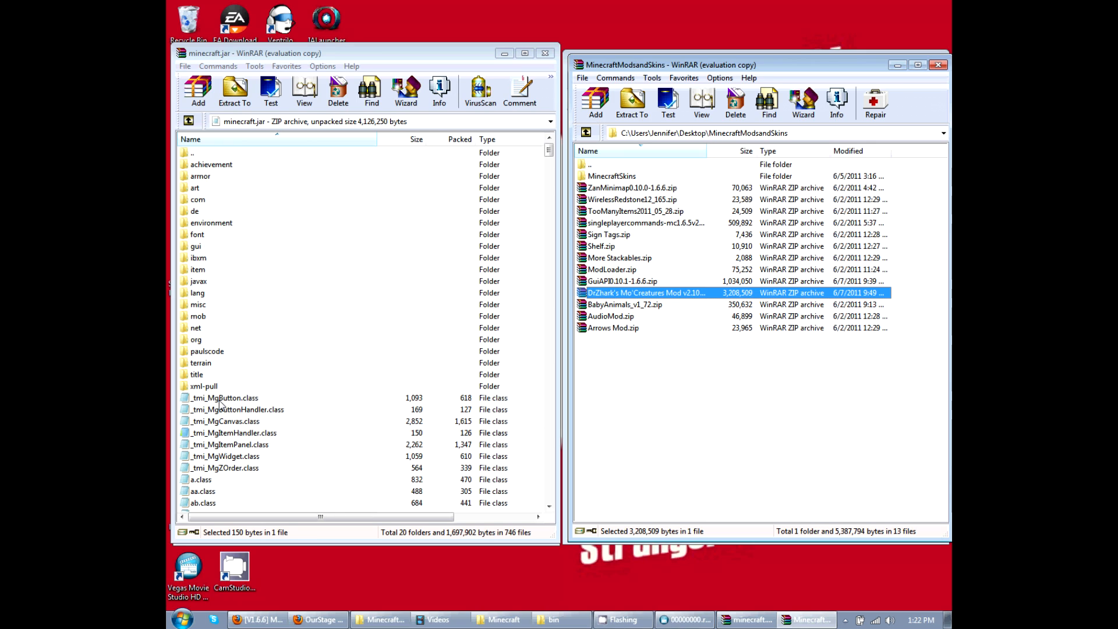
pyautogui.click(224, 397)
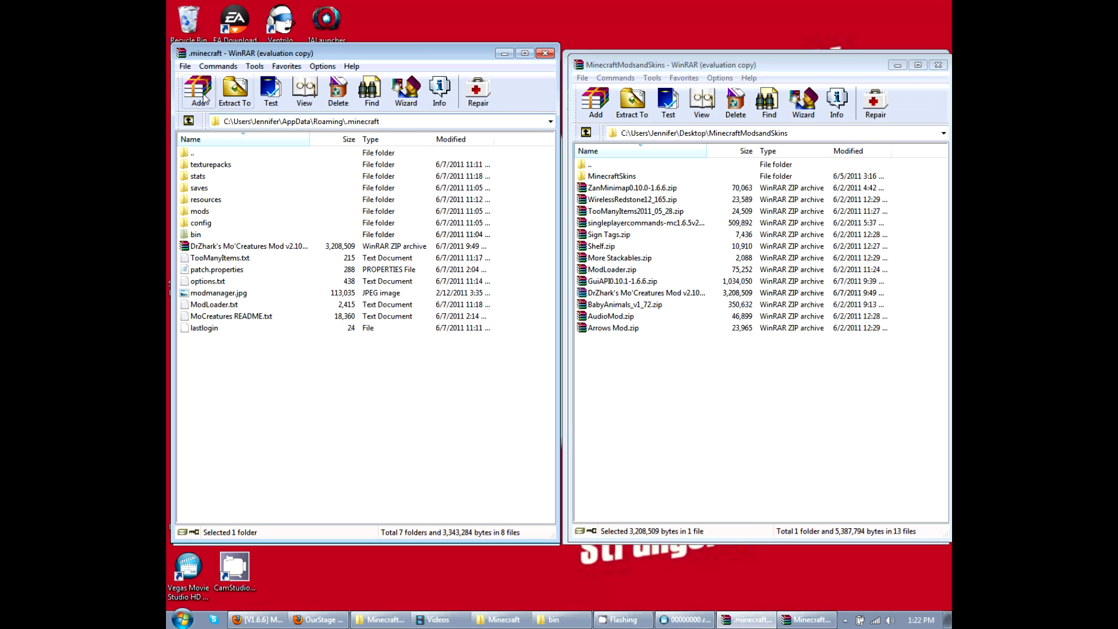
pyautogui.moveTo(256, 179)
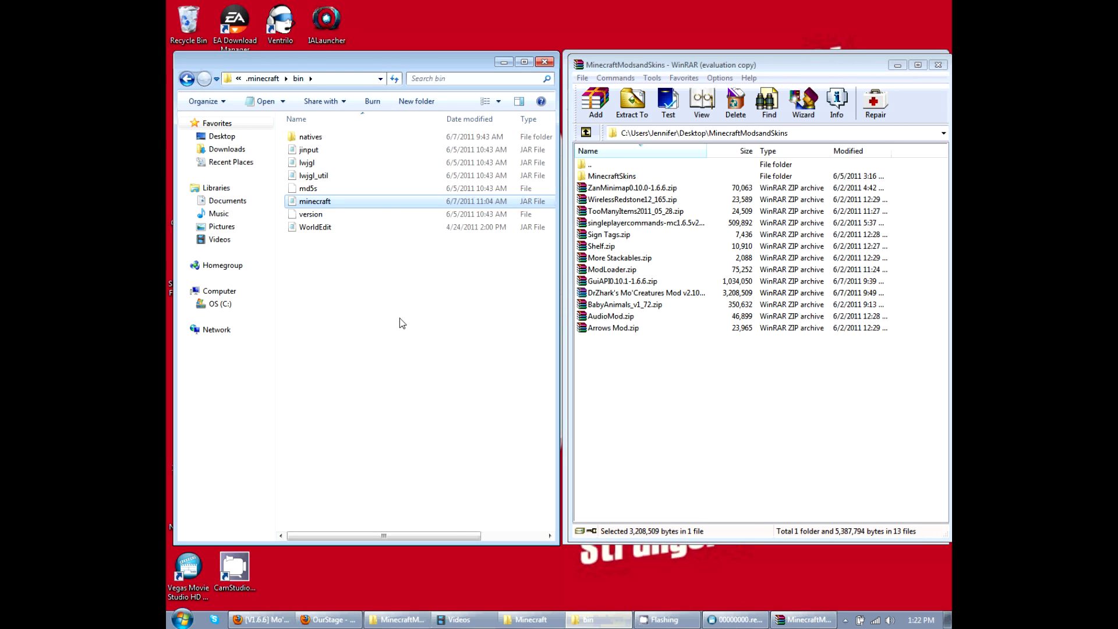
pyautogui.moveTo(318, 141)
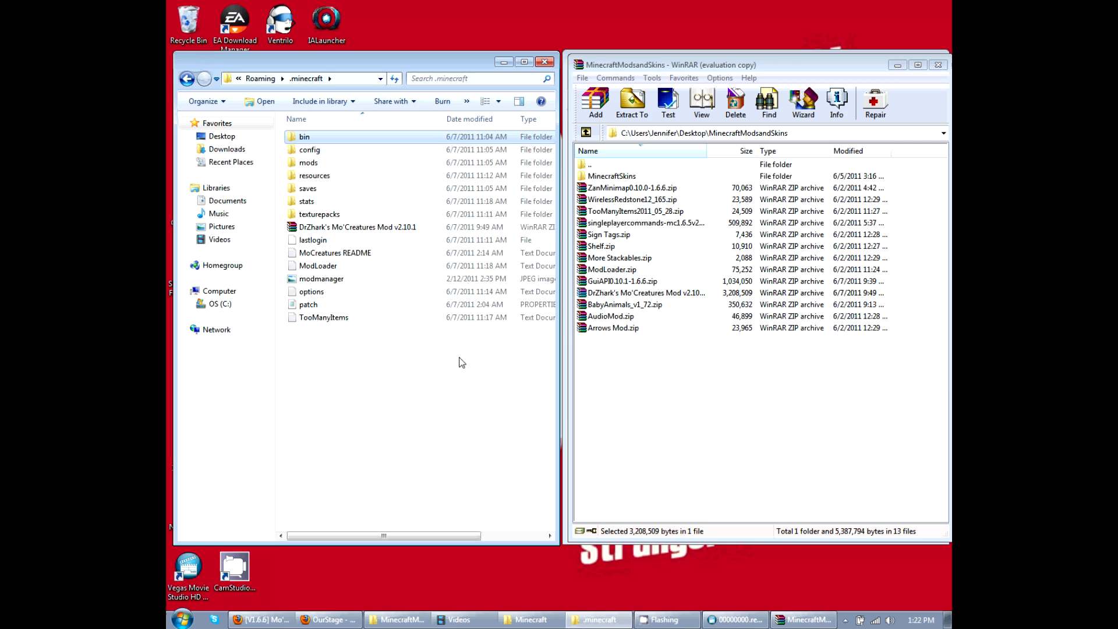
# - Go up to the .minecraft folder and select the DrZhark's Mo'Creatures Mod v2.10.1 zip
pyautogui.click(645, 293)
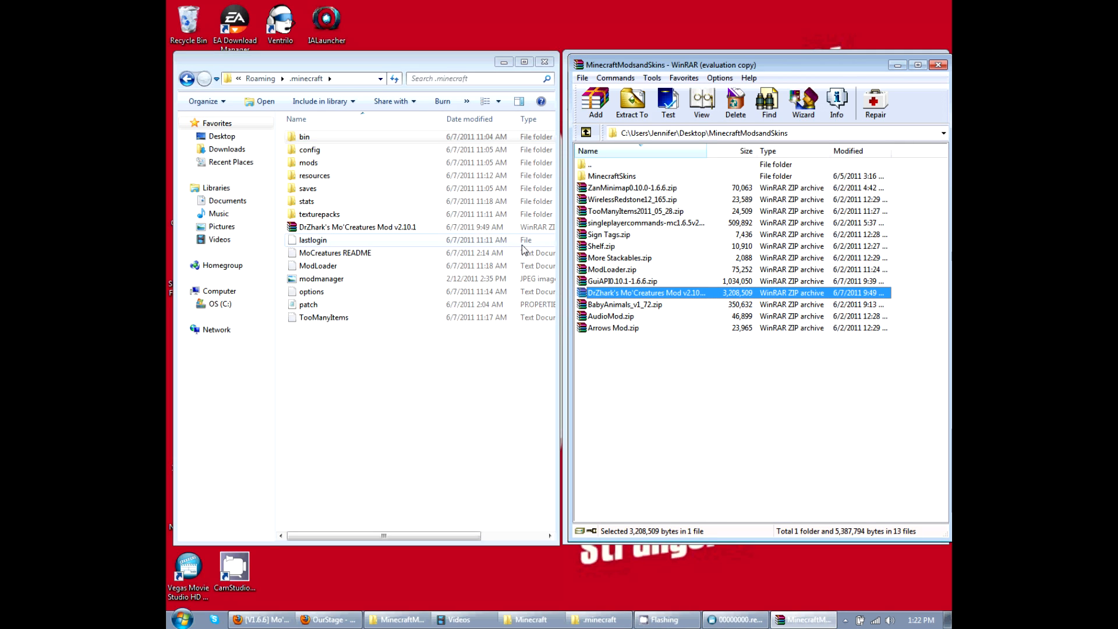
pyautogui.click(356, 227)
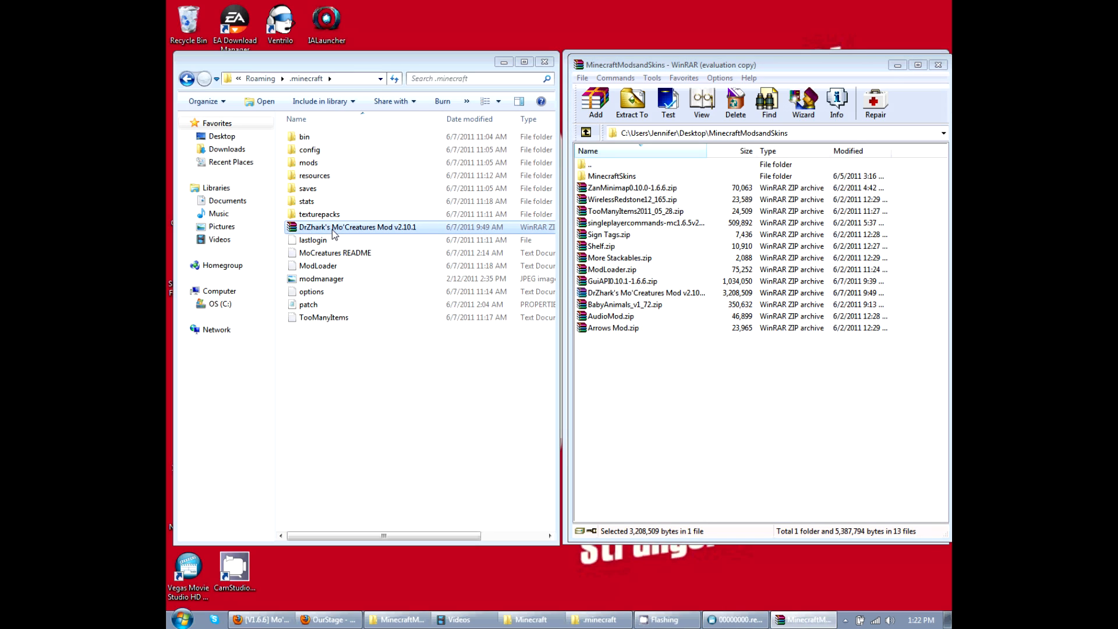
# - Show the context menu for the Mo'Creatures v2.10.1 zip to reach Extract Here
pyautogui.rightClick(358, 226)
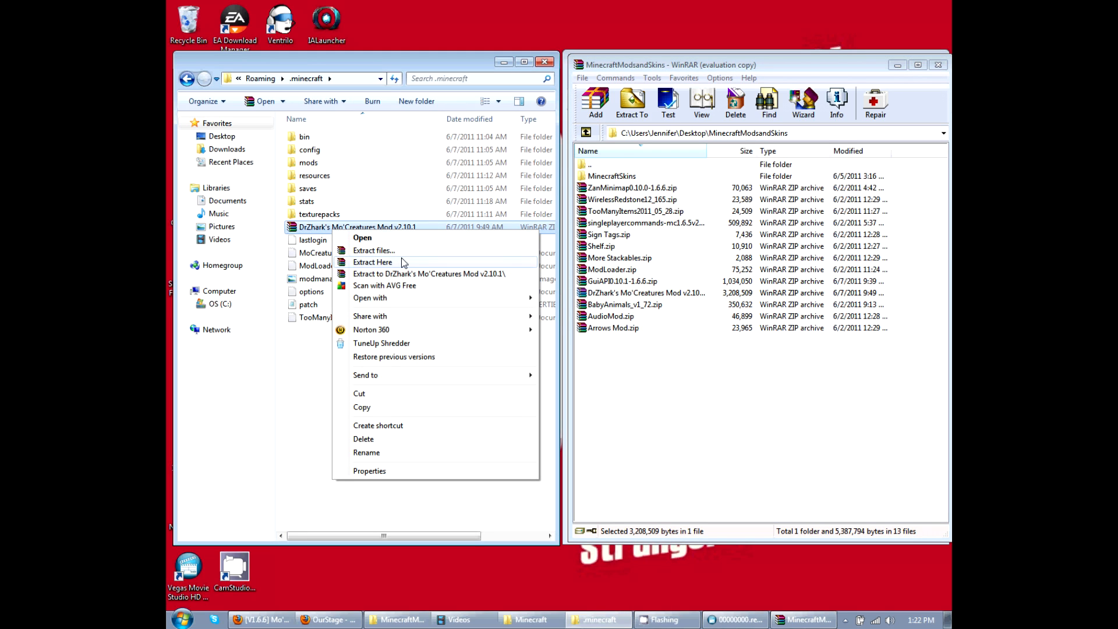
pyautogui.moveTo(431, 263)
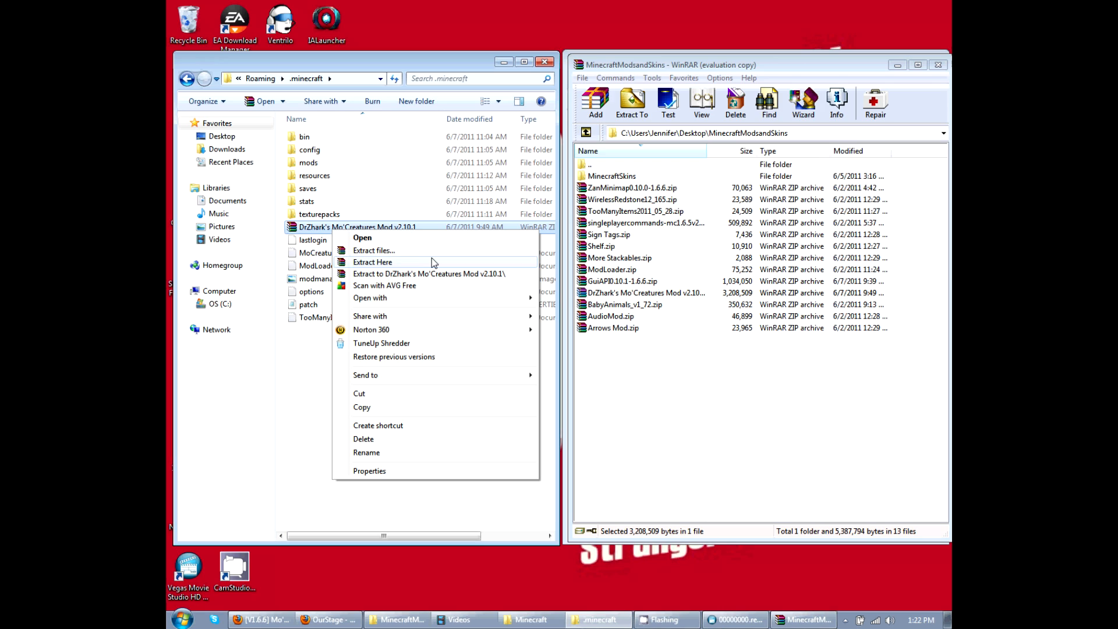
pyautogui.moveTo(417, 278)
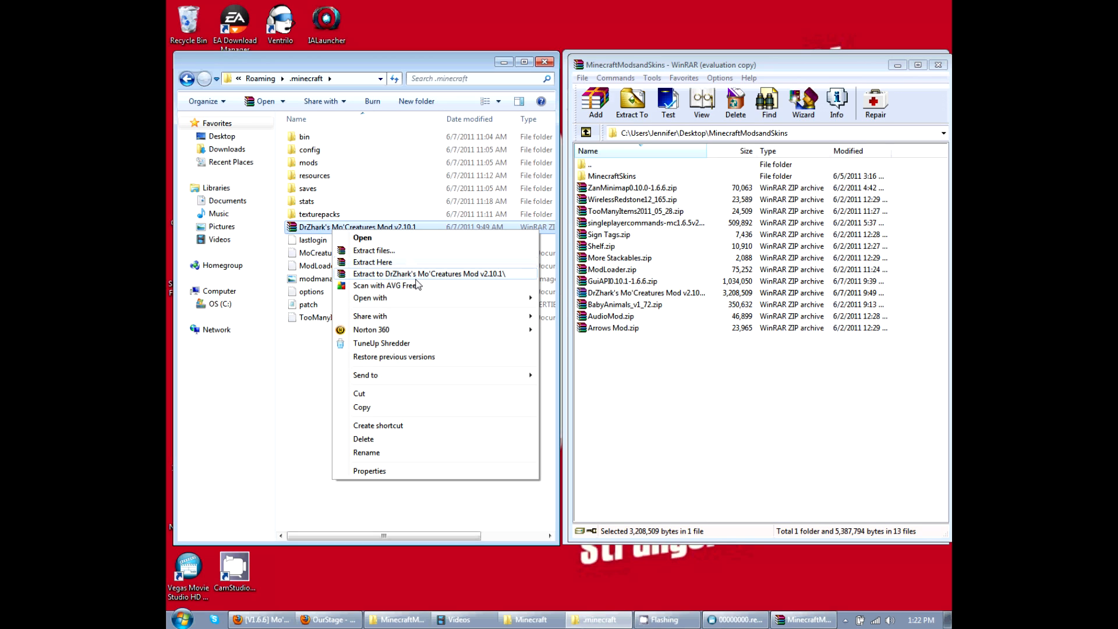
pyautogui.moveTo(372, 262)
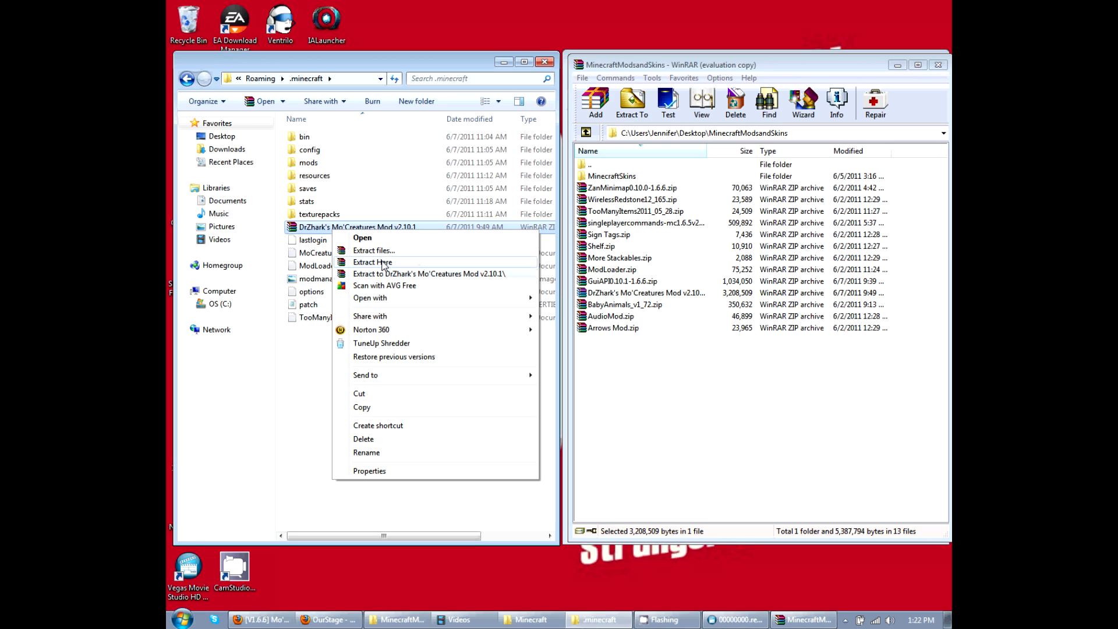
pyautogui.moveTo(317, 363)
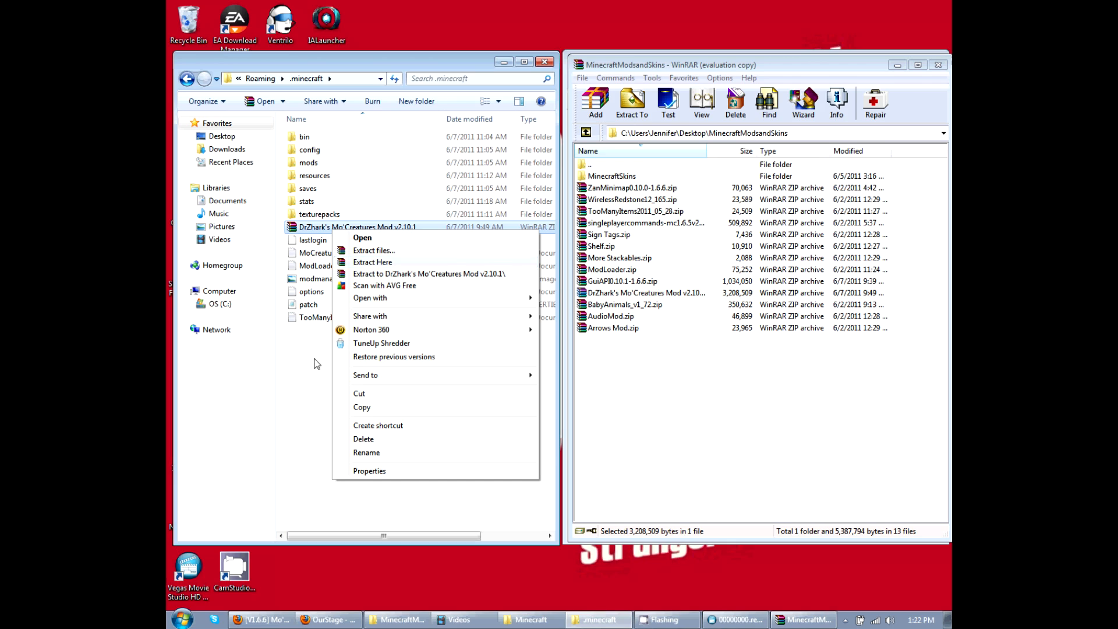